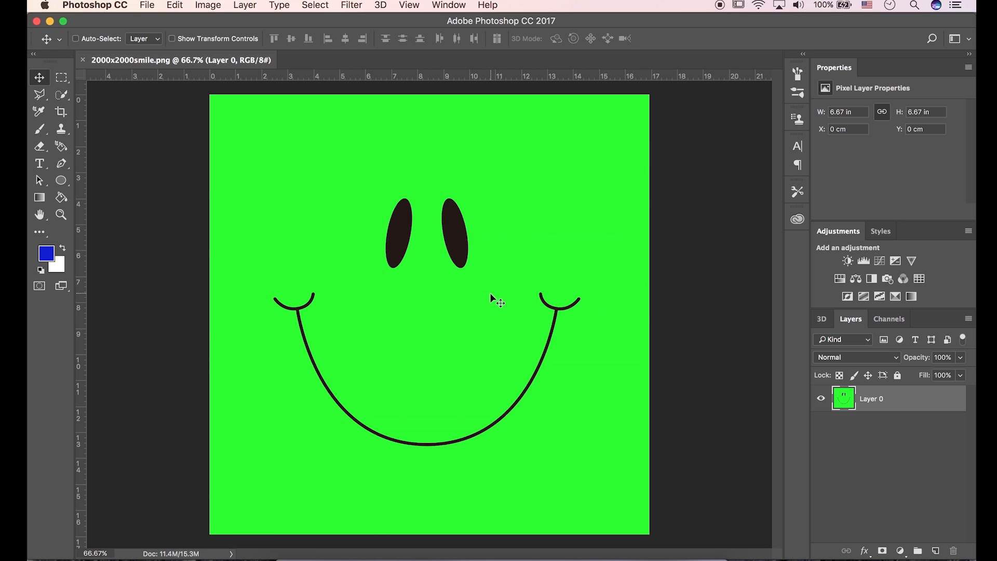
# Open statue.jpg through File > Open as a second document.
pyautogui.click(147, 5)
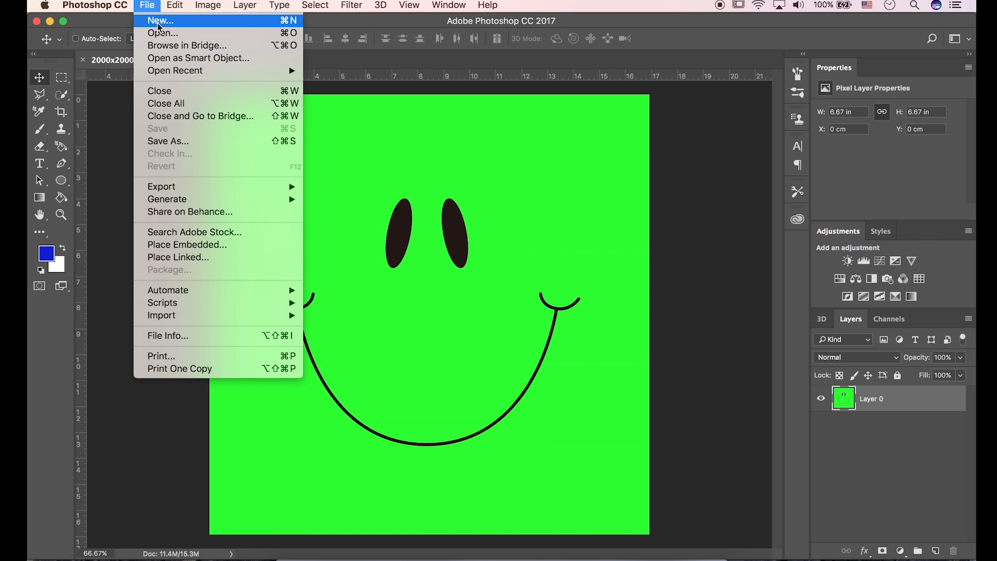
pyautogui.click(162, 32)
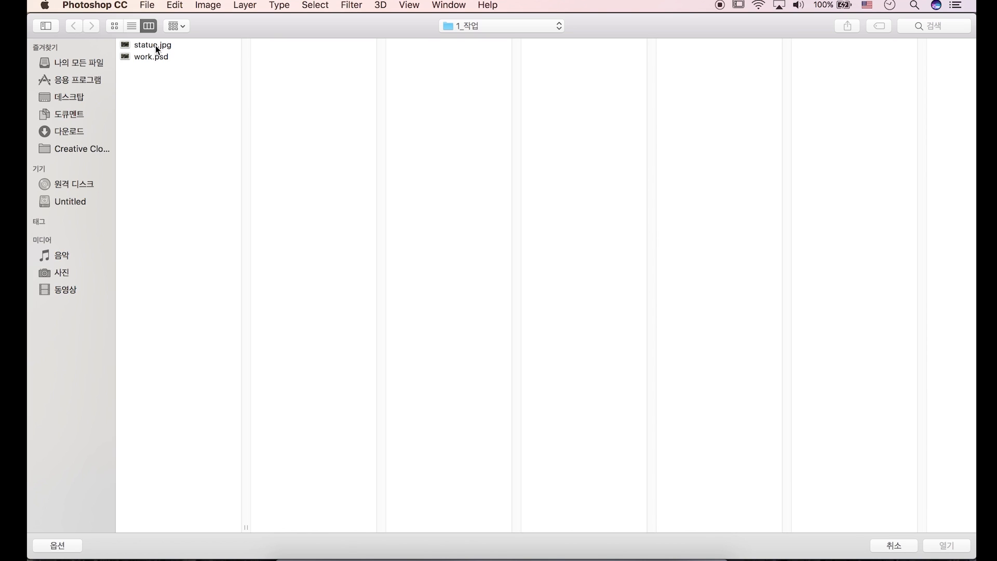
pyautogui.click(152, 45)
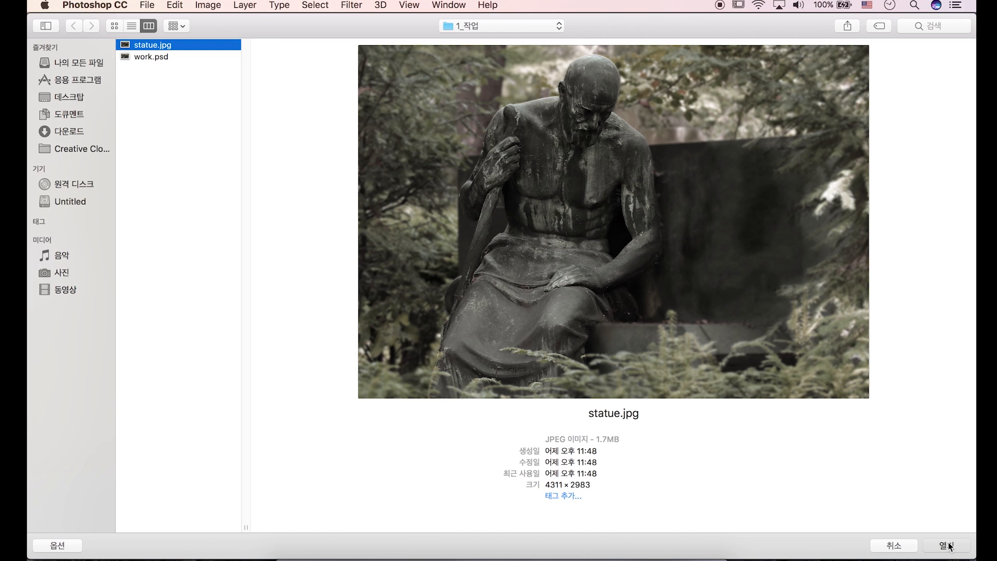
pyautogui.click(946, 546)
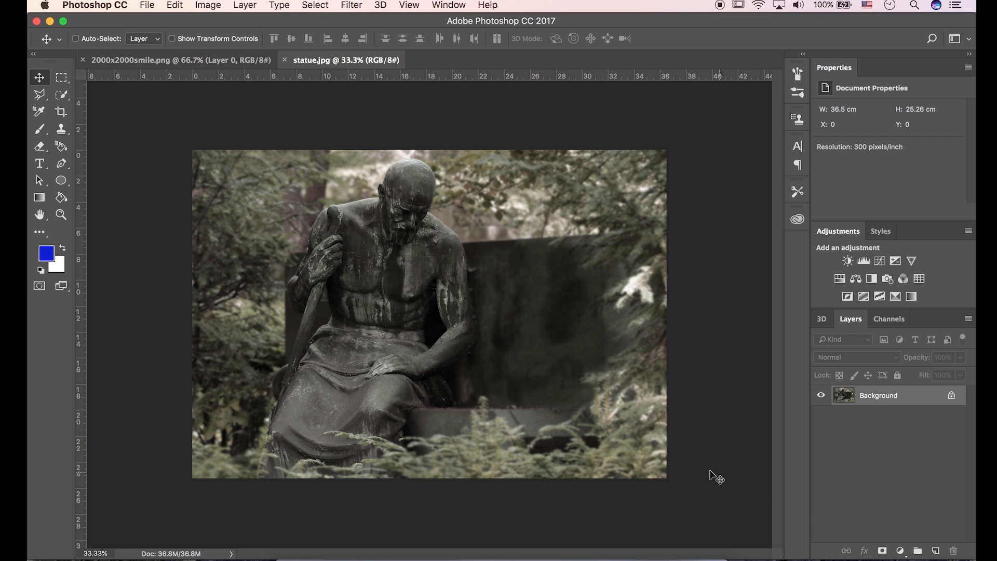
pyautogui.moveTo(470, 307)
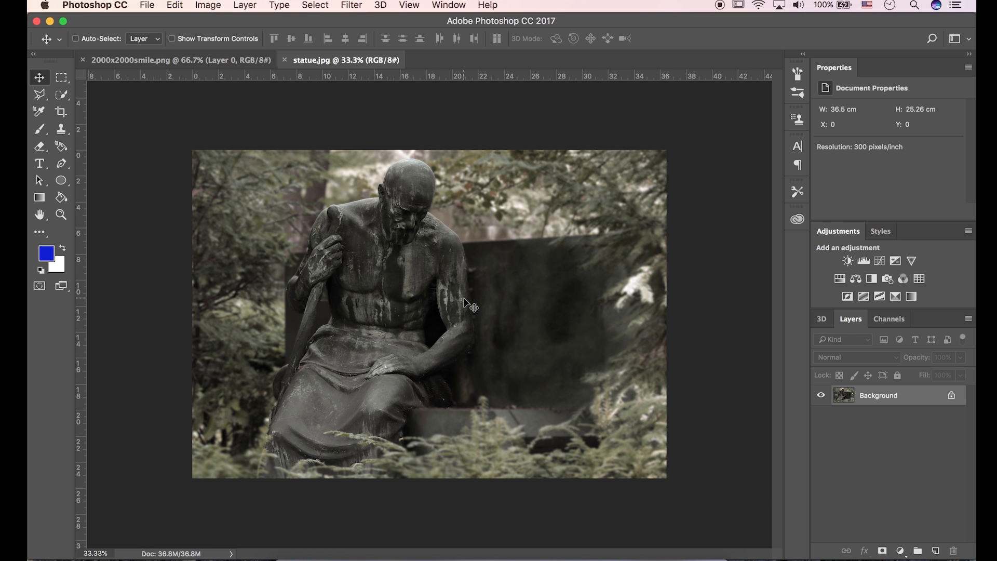
pyautogui.moveTo(133, 198)
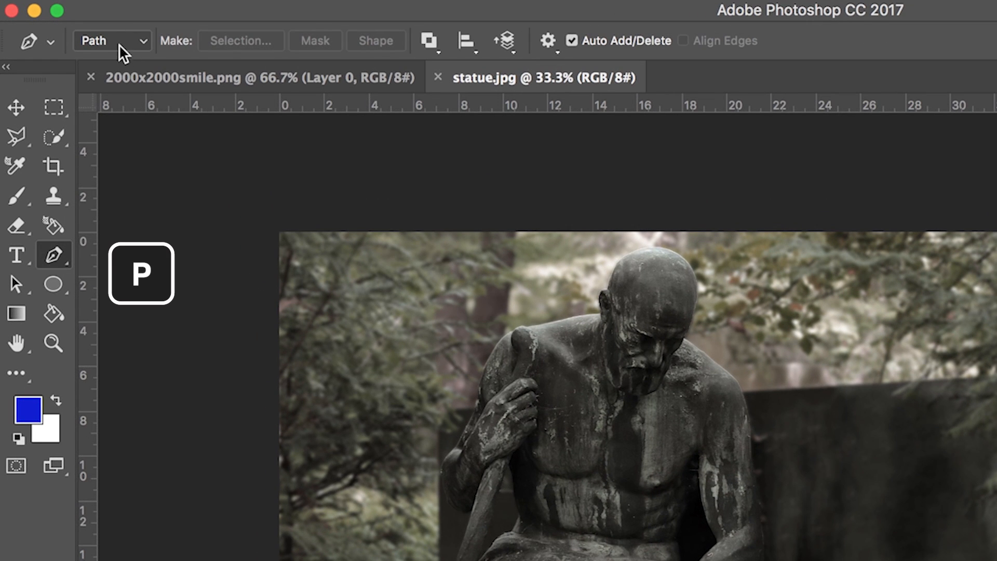
pyautogui.moveTo(152, 68)
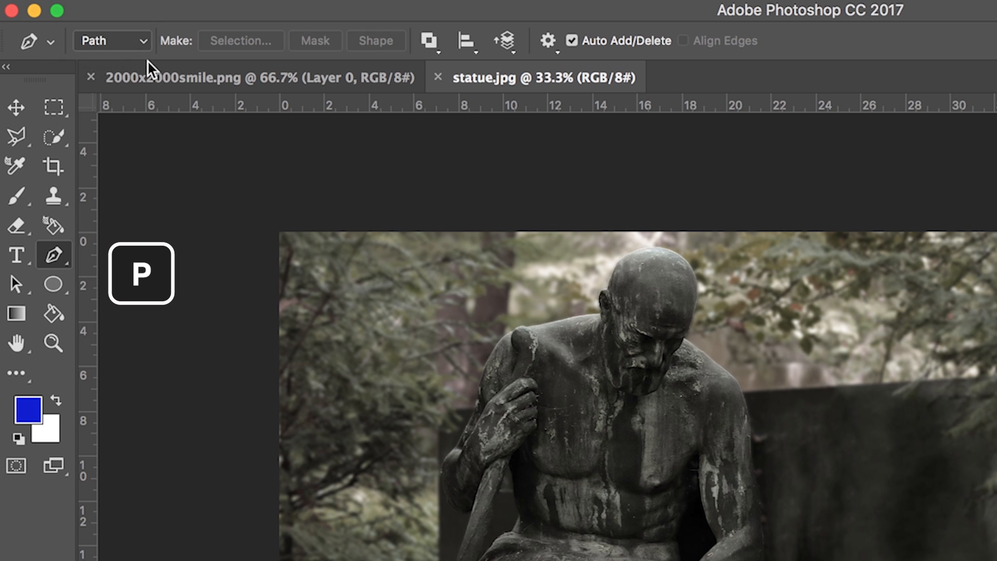
pyautogui.moveTo(683, 349)
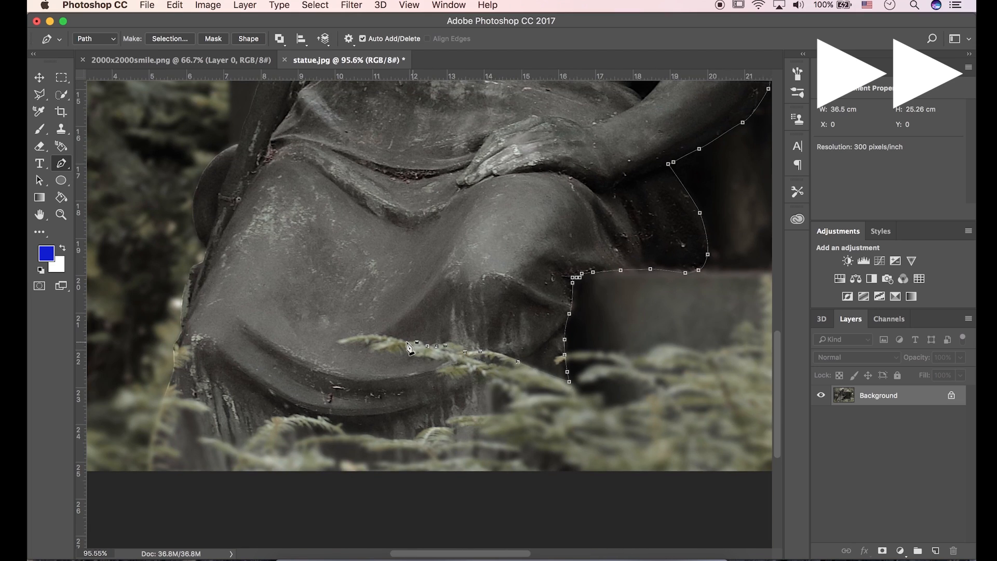
# Finish the Pen outline around the statue's arm and staff, then hide the Background layer.
pyautogui.click(474, 374)
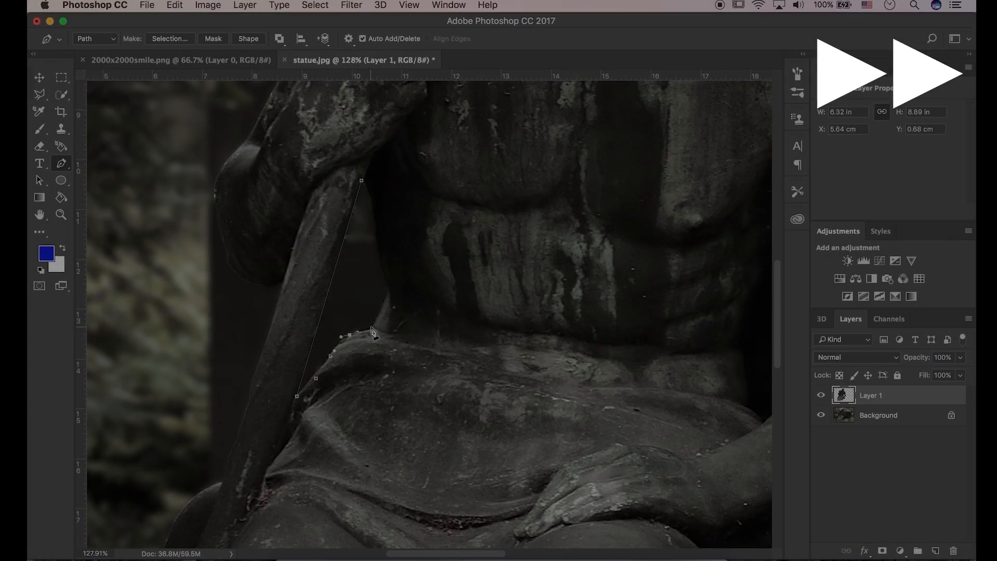
pyautogui.click(39, 112)
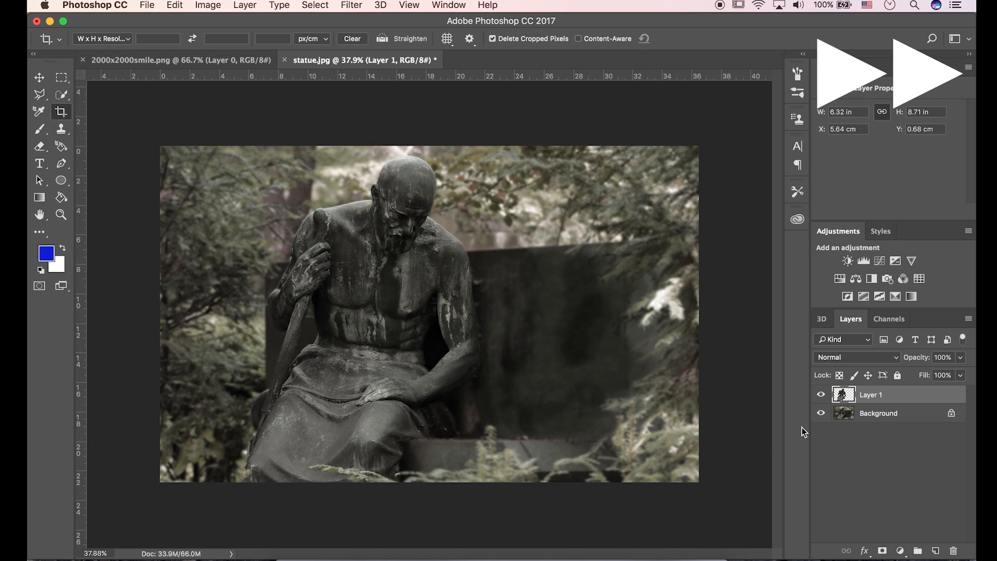
pyautogui.click(39, 77)
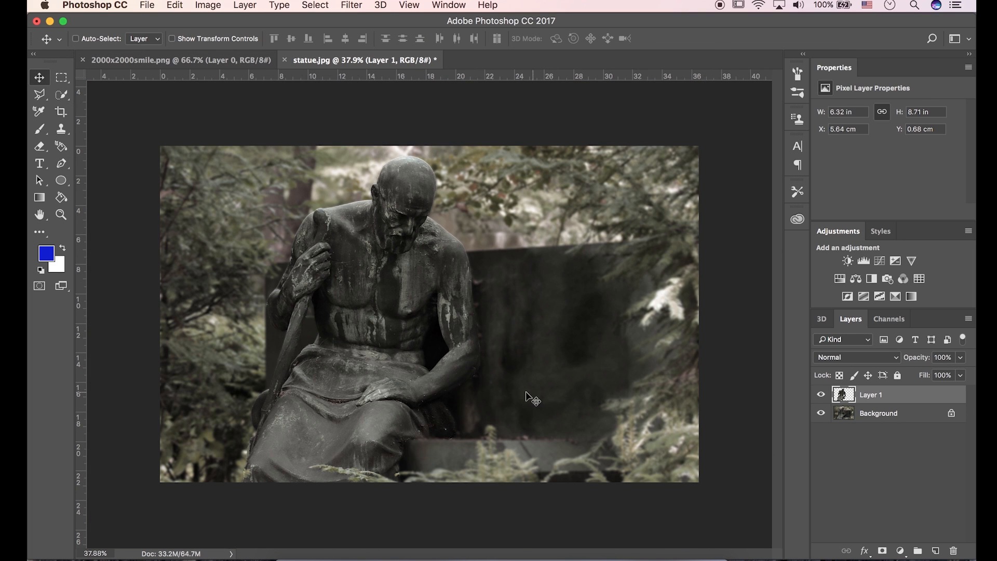
pyautogui.click(821, 413)
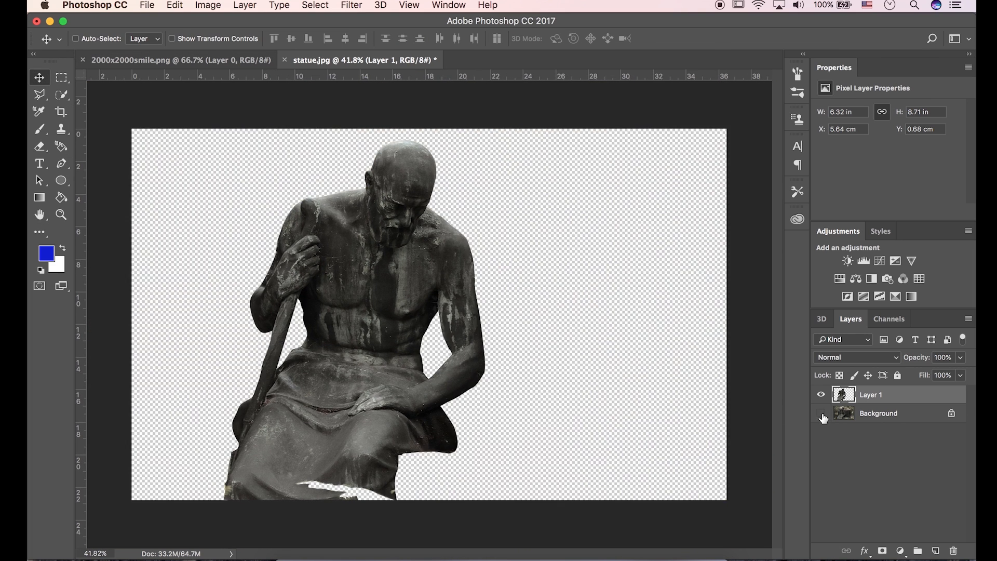
# Show the Background again and add a Gradient Map adjustment, opening its Gradient Editor.
pyautogui.click(821, 413)
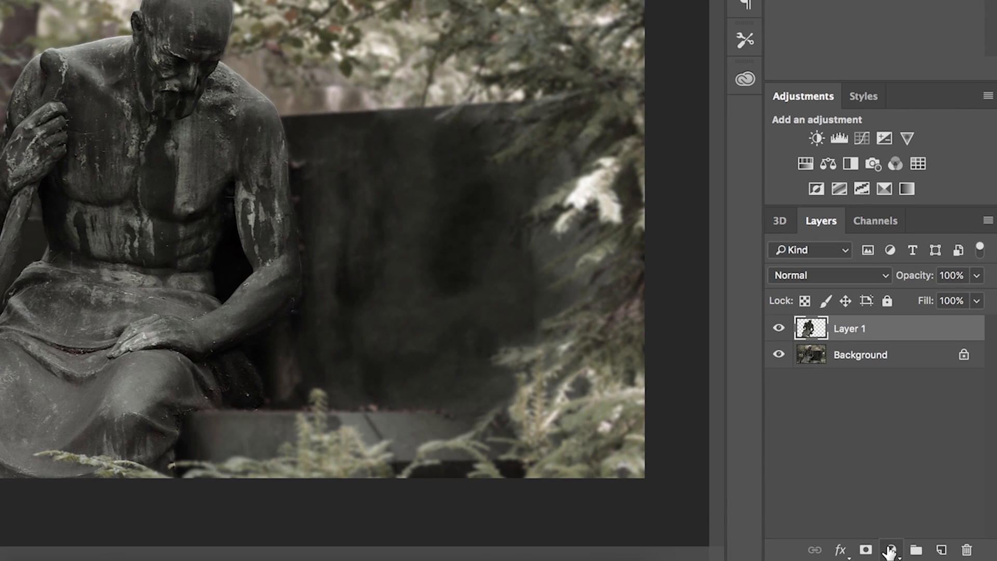
pyautogui.click(891, 549)
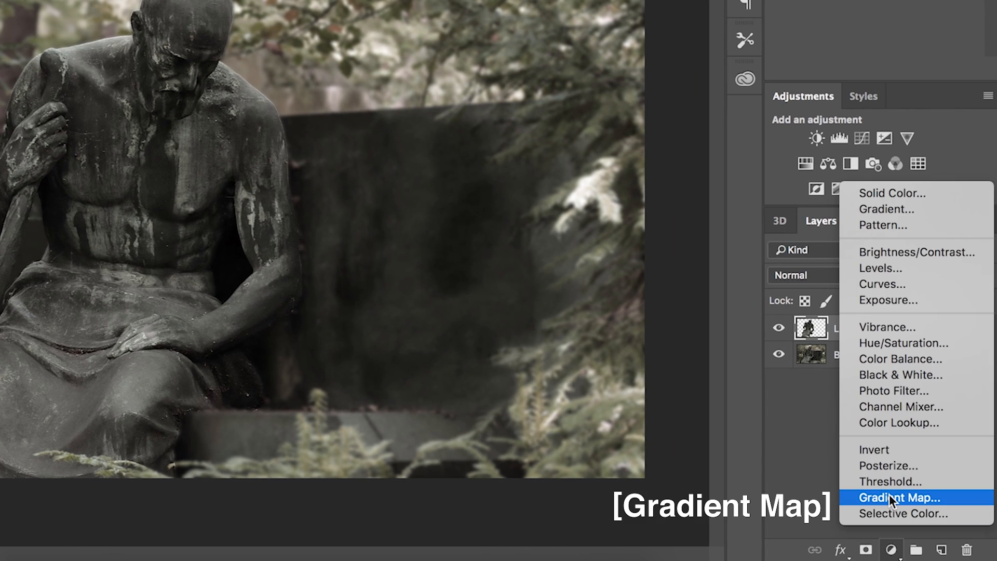
pyautogui.click(898, 497)
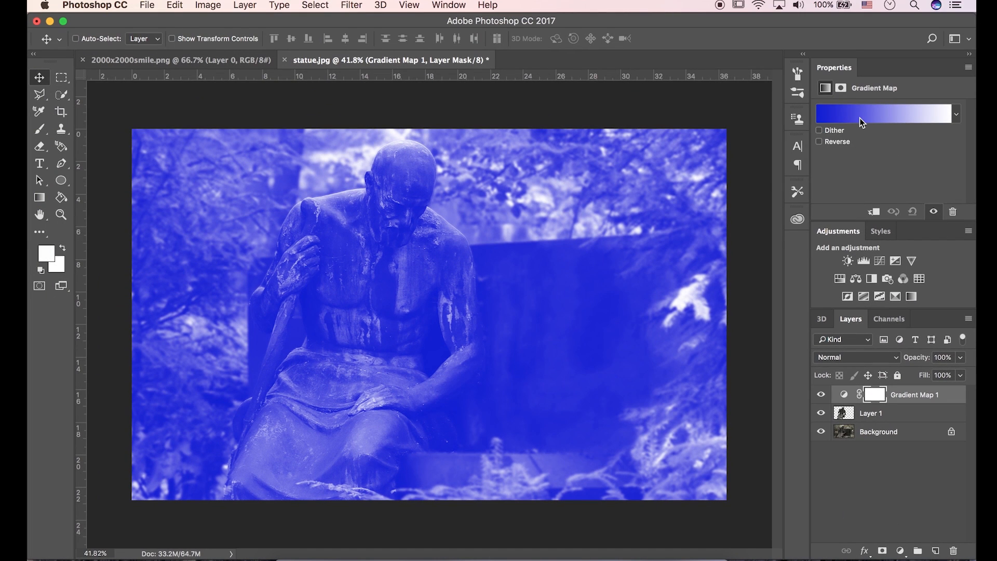
pyautogui.click(884, 114)
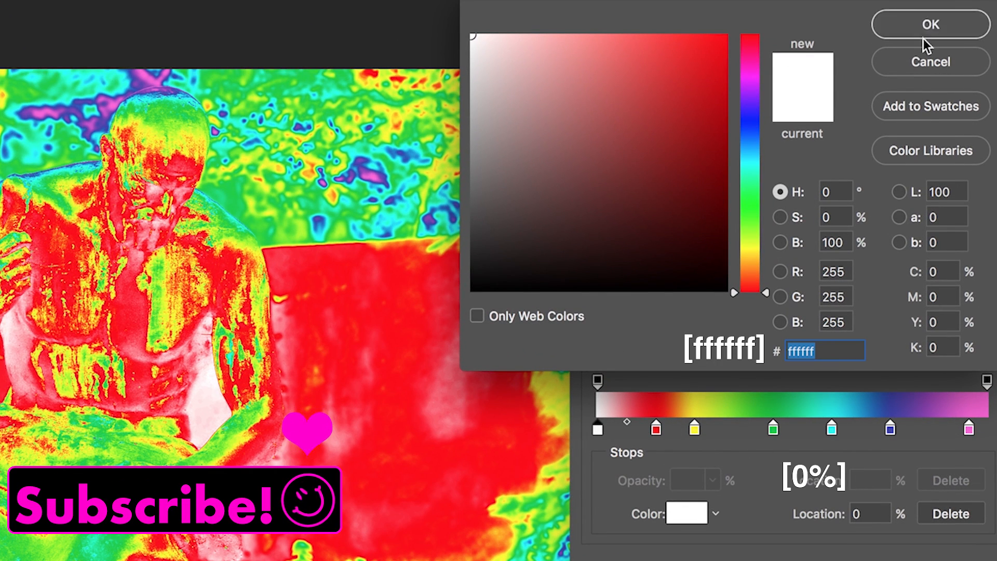
# Set the first gradient stop to white, the red stop to 15%, and the green stop to 45%.
pyautogui.click(930, 25)
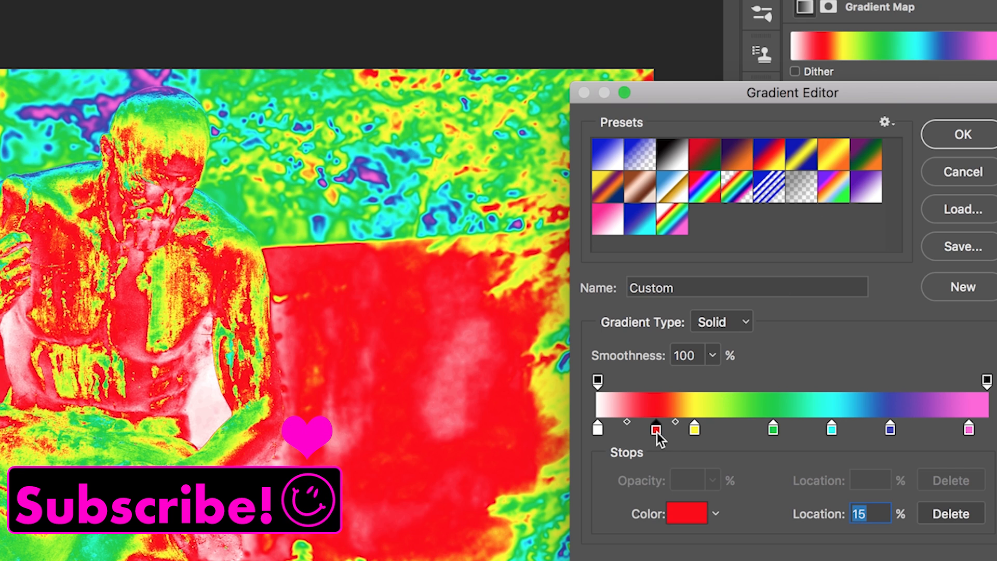
pyautogui.click(685, 513)
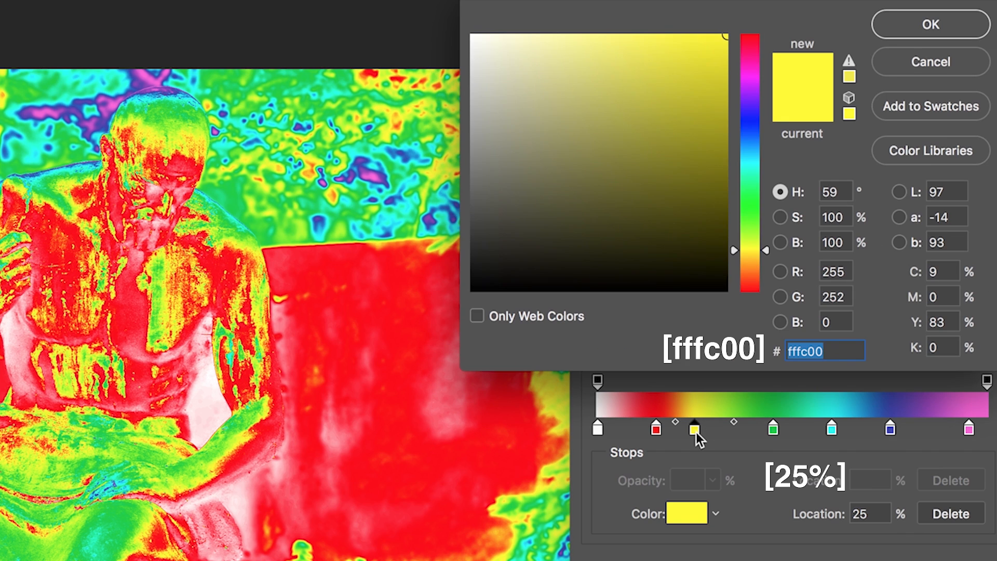
pyautogui.moveTo(839, 355)
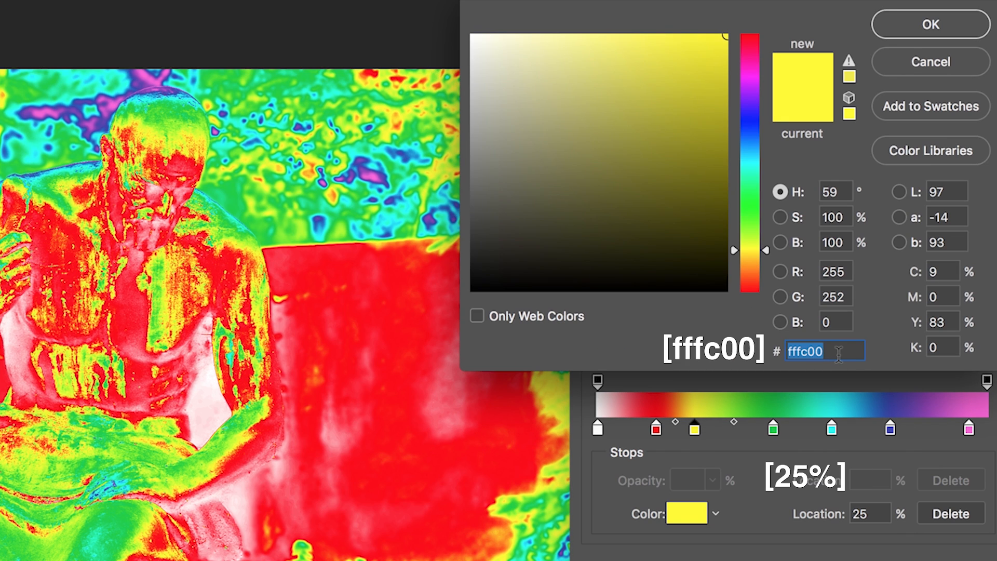
pyautogui.moveTo(872, 521)
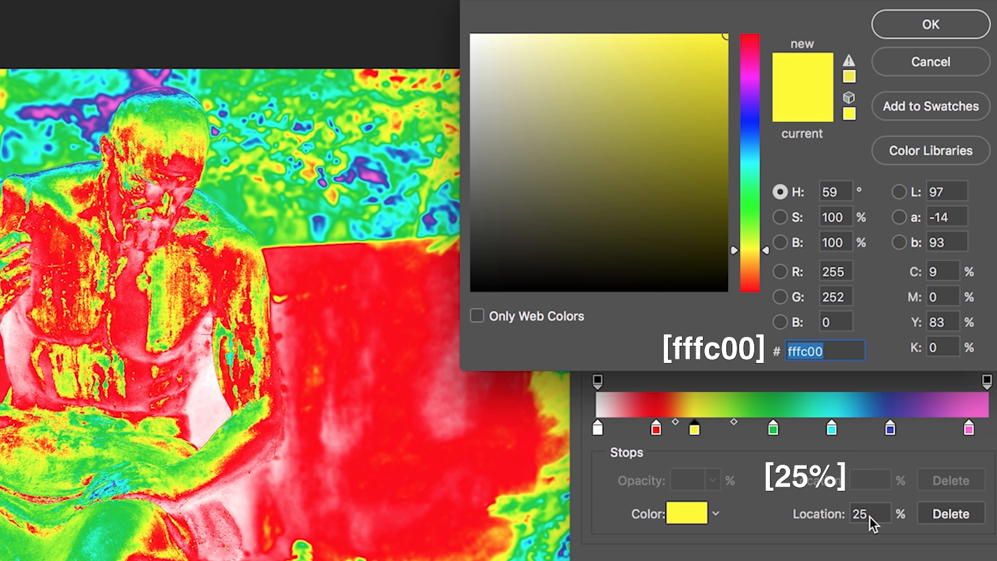
pyautogui.moveTo(898, 40)
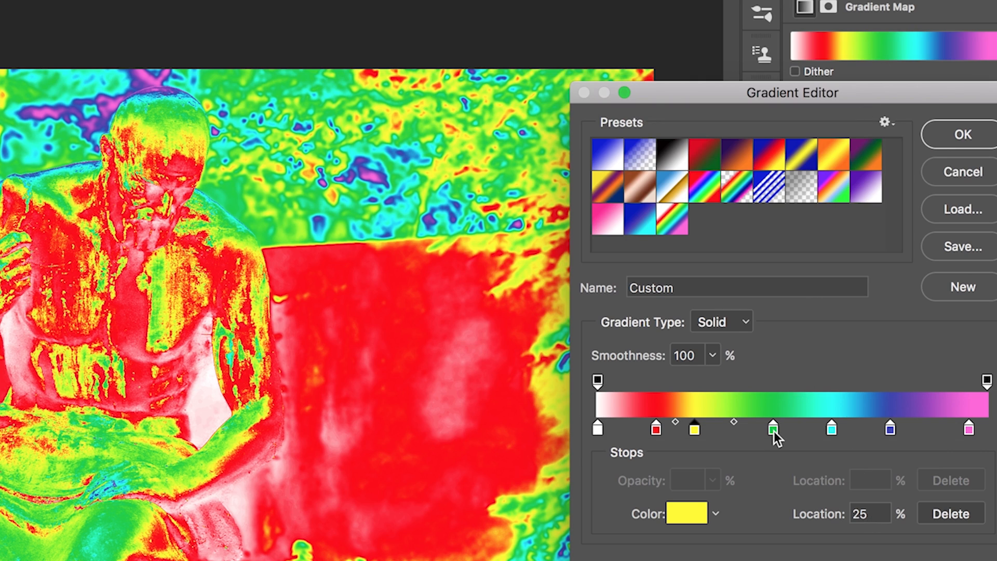
pyautogui.click(686, 513)
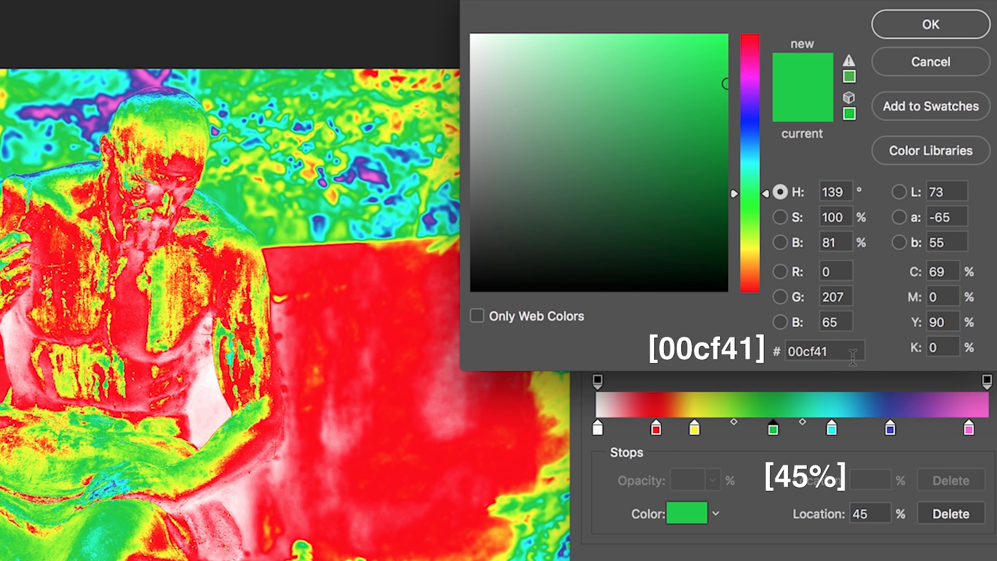
pyautogui.moveTo(878, 485)
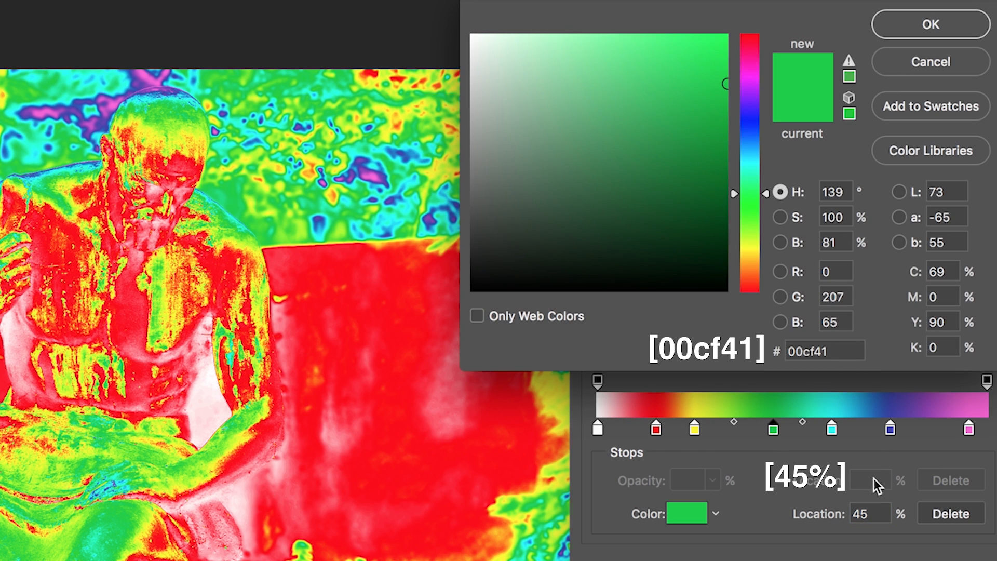
pyautogui.click(929, 25)
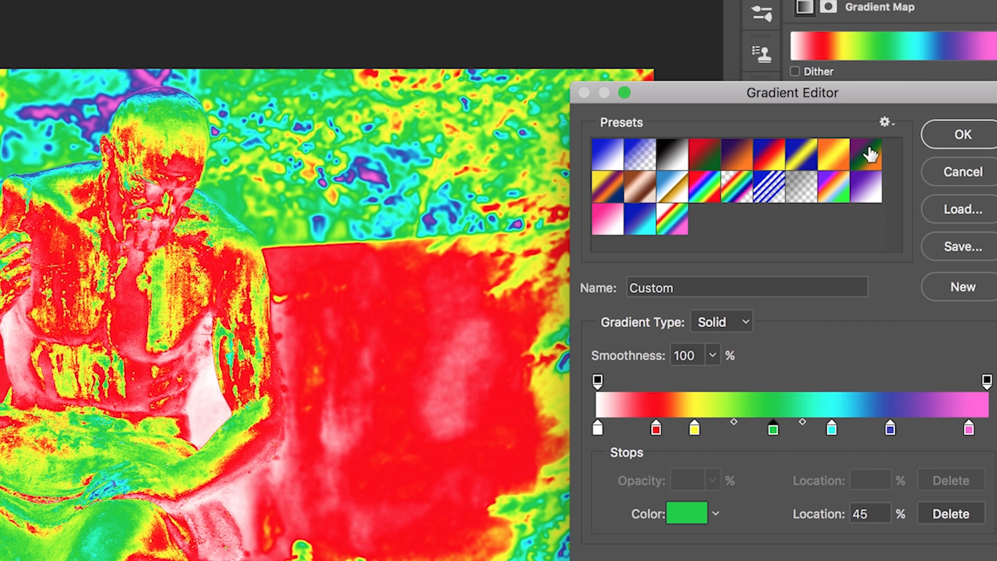
# Add cyan at 60%, blue at 75% and pink at 95%, then apply the gradient.
pyautogui.click(686, 513)
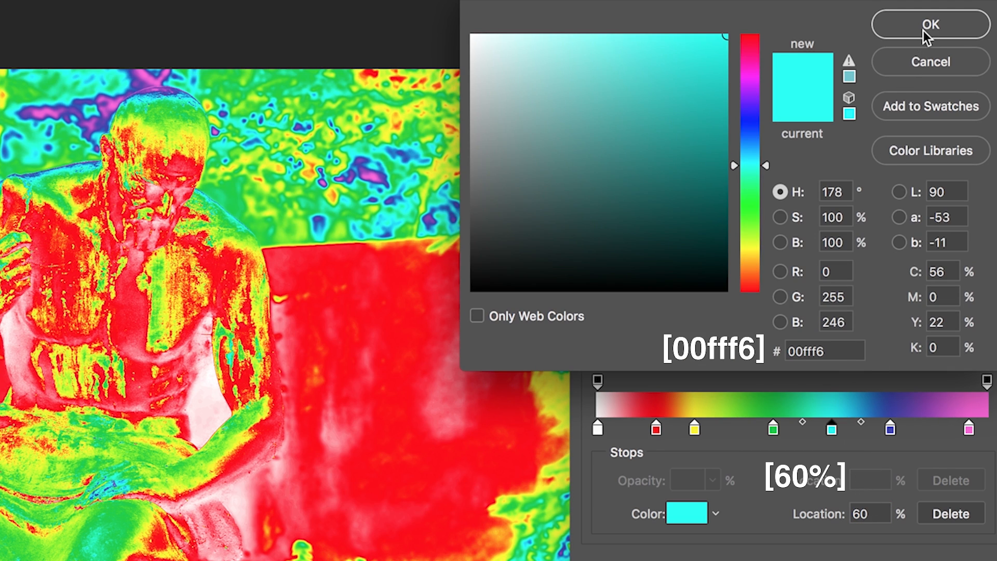
pyautogui.click(891, 428)
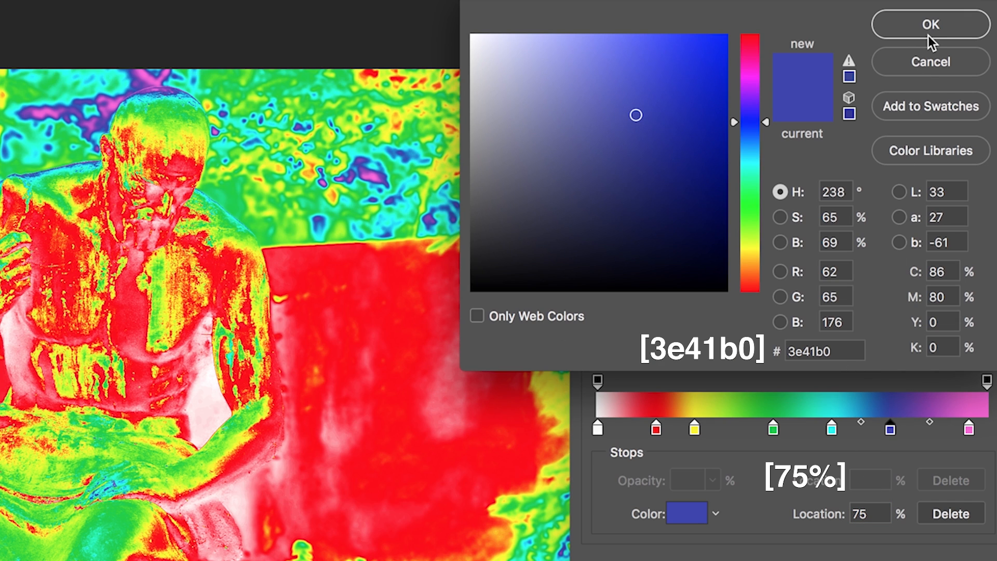
pyautogui.click(929, 24)
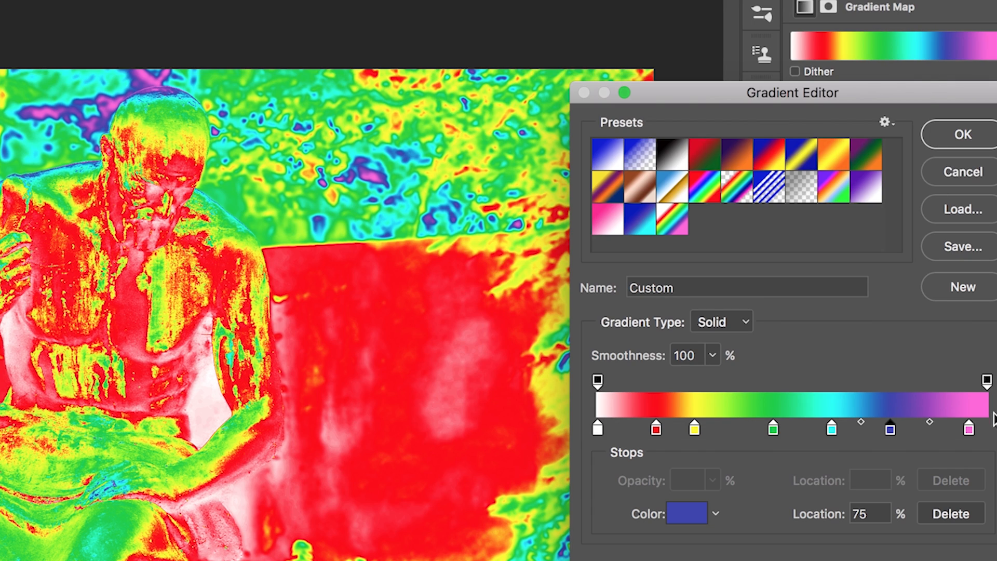
pyautogui.click(686, 513)
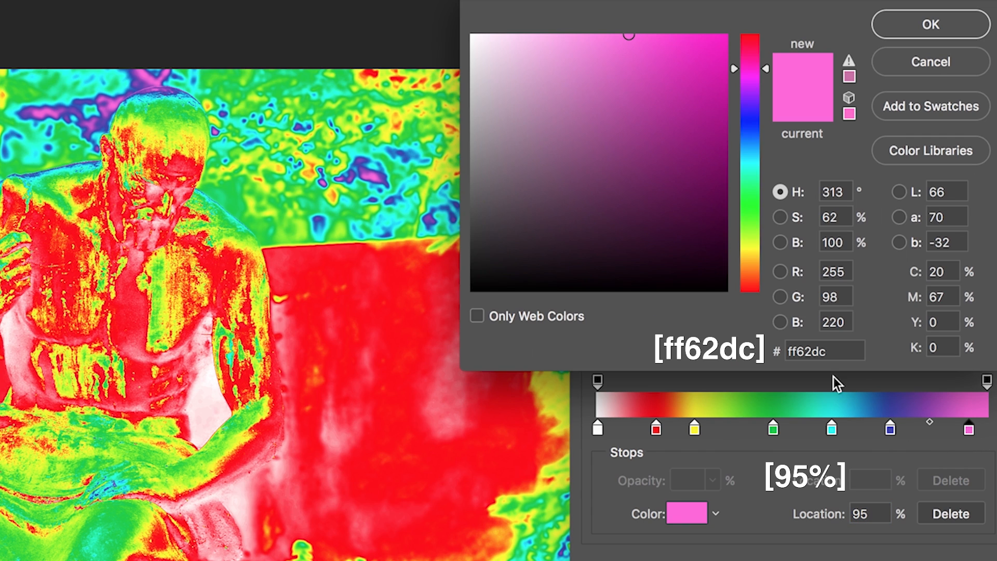
pyautogui.moveTo(899, 495)
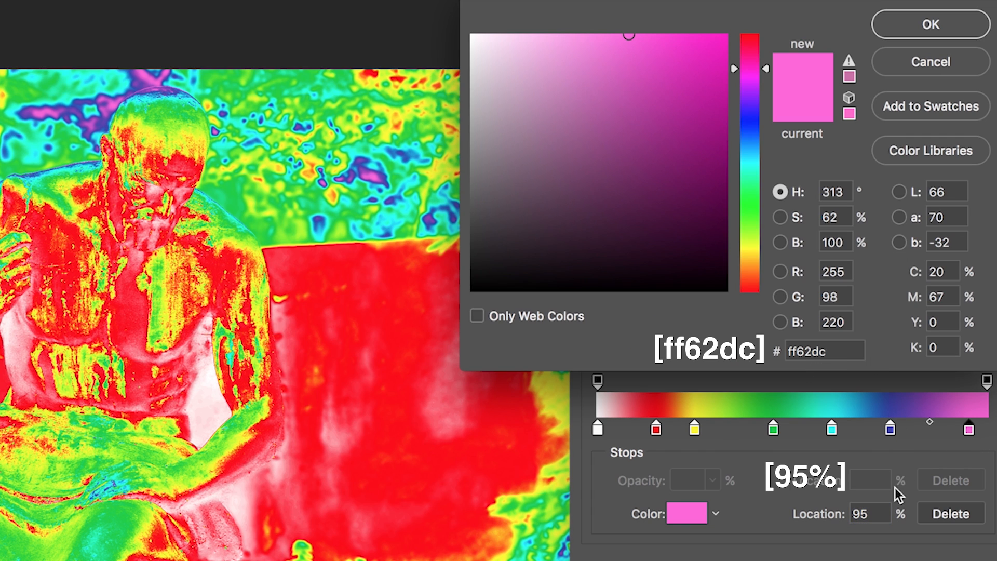
pyautogui.moveTo(897, 164)
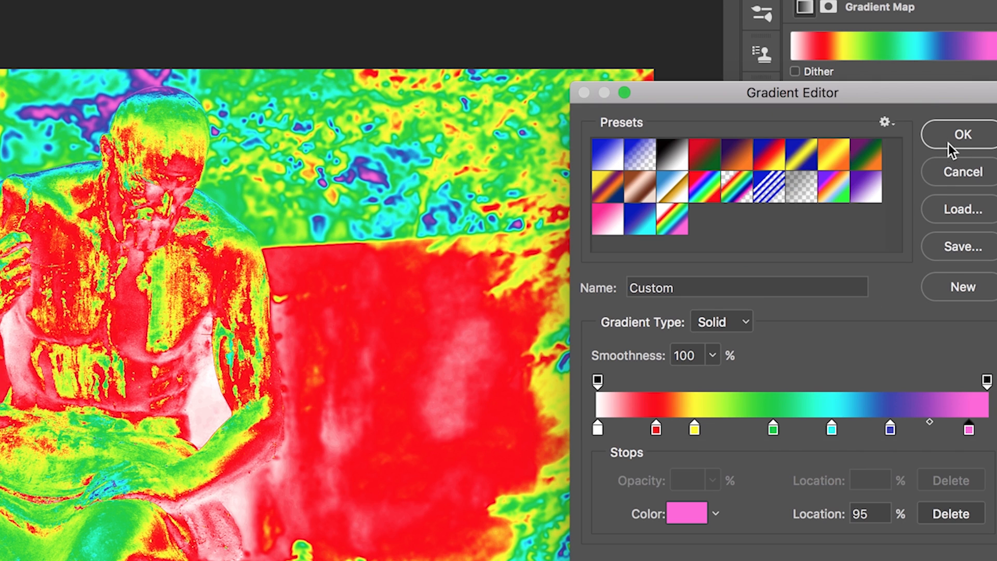
pyautogui.click(962, 134)
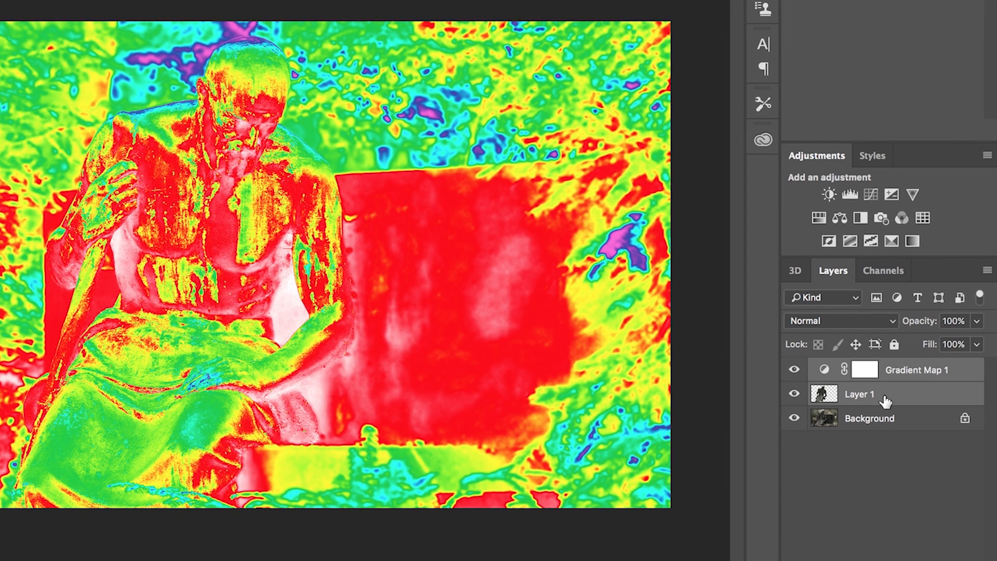
# Right-click the statue cut-out layer (Layer 1) for its layer options.
pyautogui.rightClick(860, 394)
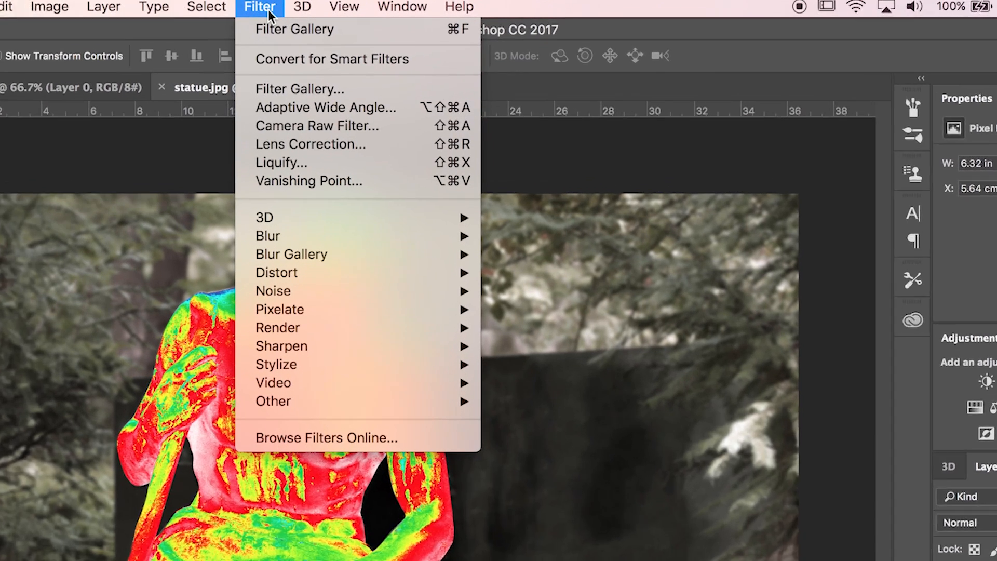
pyautogui.moveTo(267, 260)
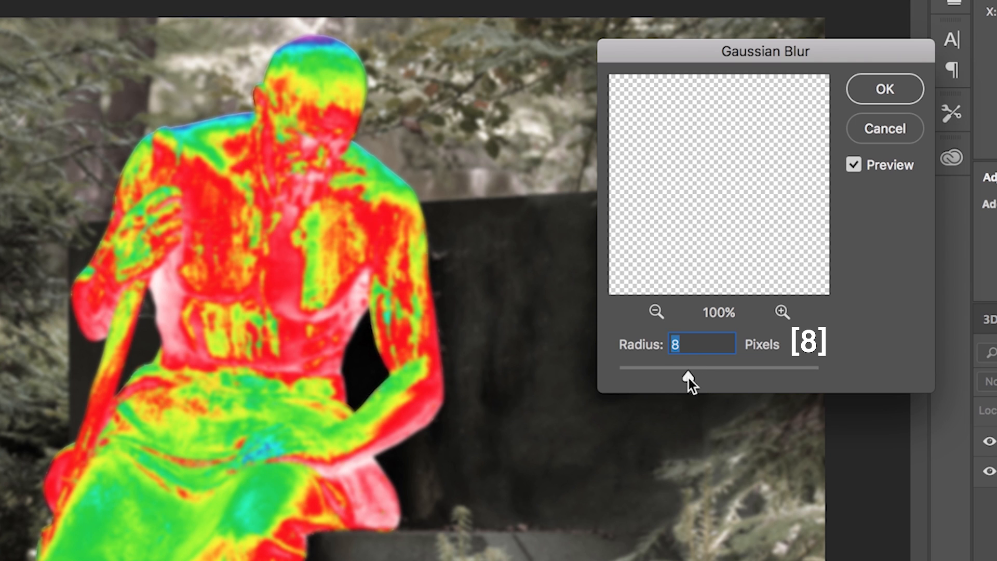
# Toggle the 8-pixel Gaussian Blur preview off and back on to compare.
pyautogui.click(853, 165)
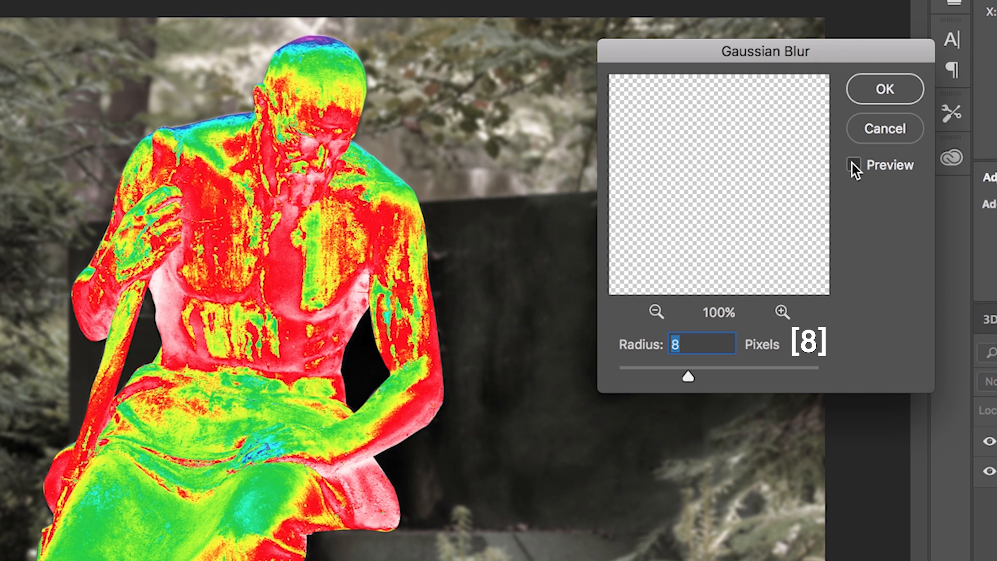
pyautogui.click(883, 89)
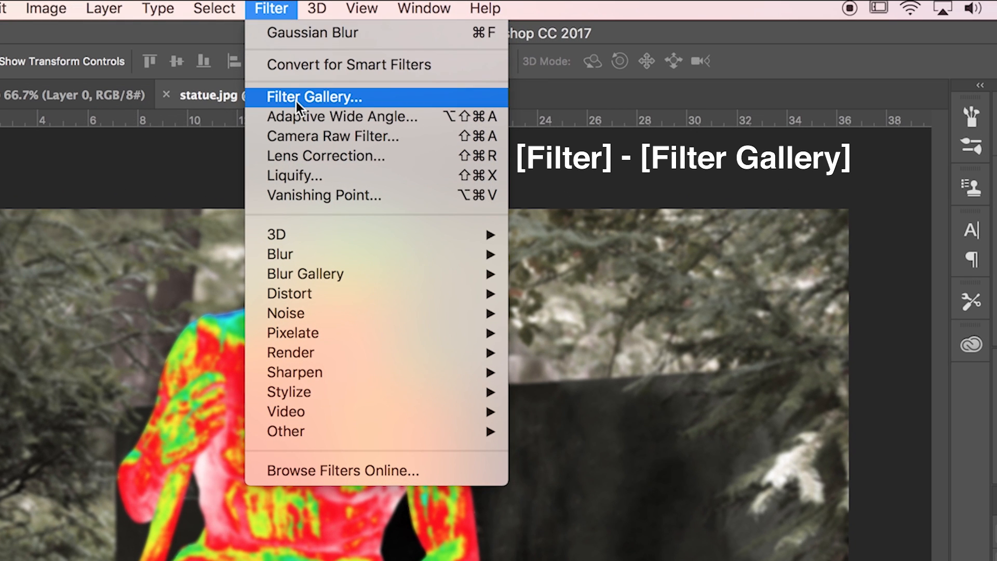
# Apply Filter Gallery Sketch > Water Paper with fiber length 20, brightness 60, contrast 80.
pyautogui.click(314, 96)
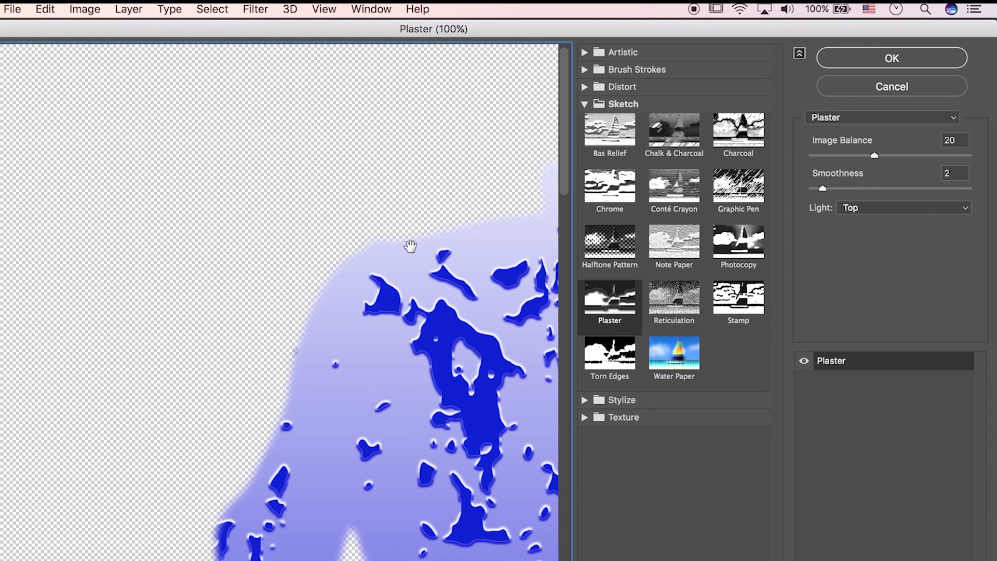
pyautogui.click(674, 353)
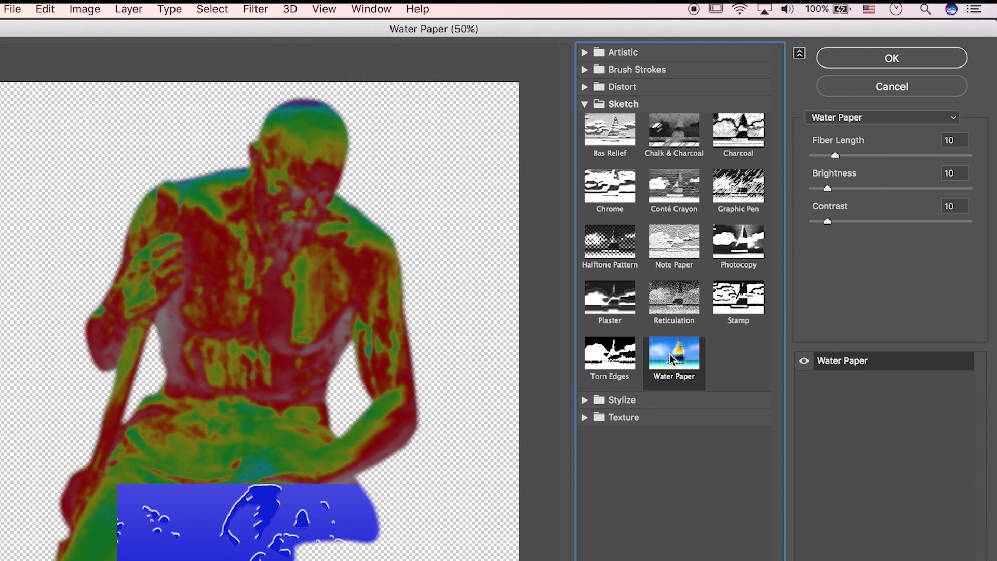
pyautogui.tripleClick(953, 140)
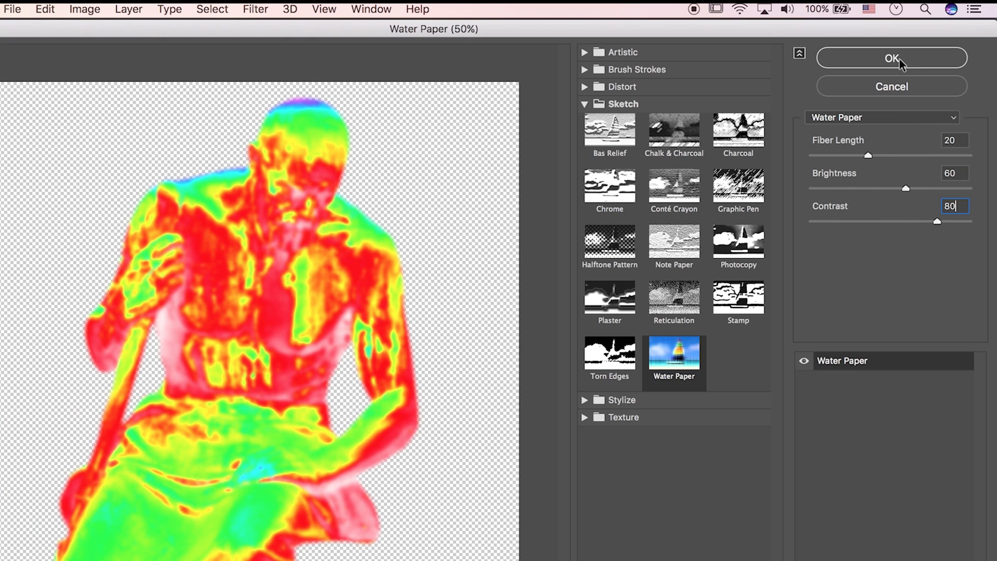
pyautogui.click(891, 58)
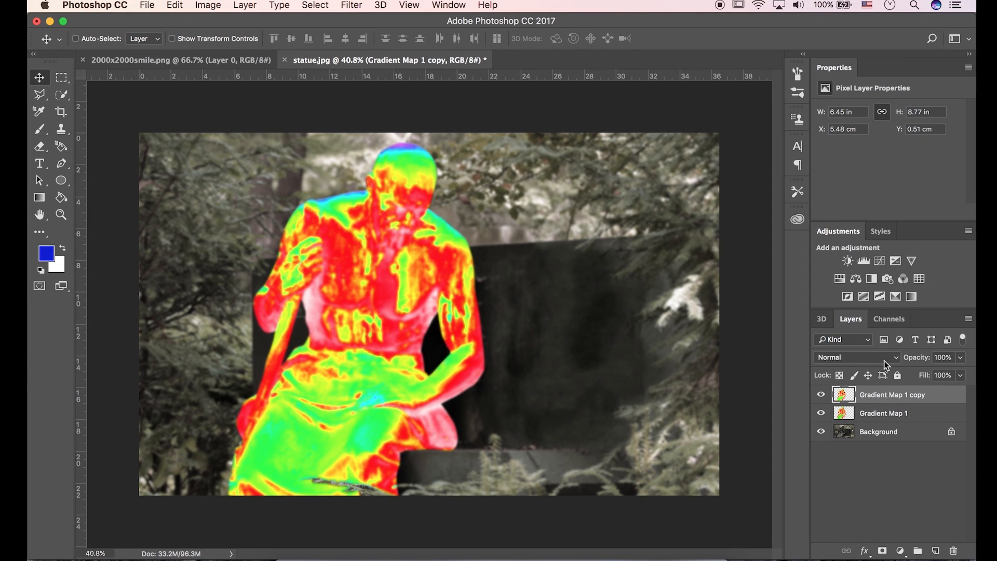
# Switch the Gradient Map 1 copy layer's blend mode to Overlay.
pyautogui.click(858, 357)
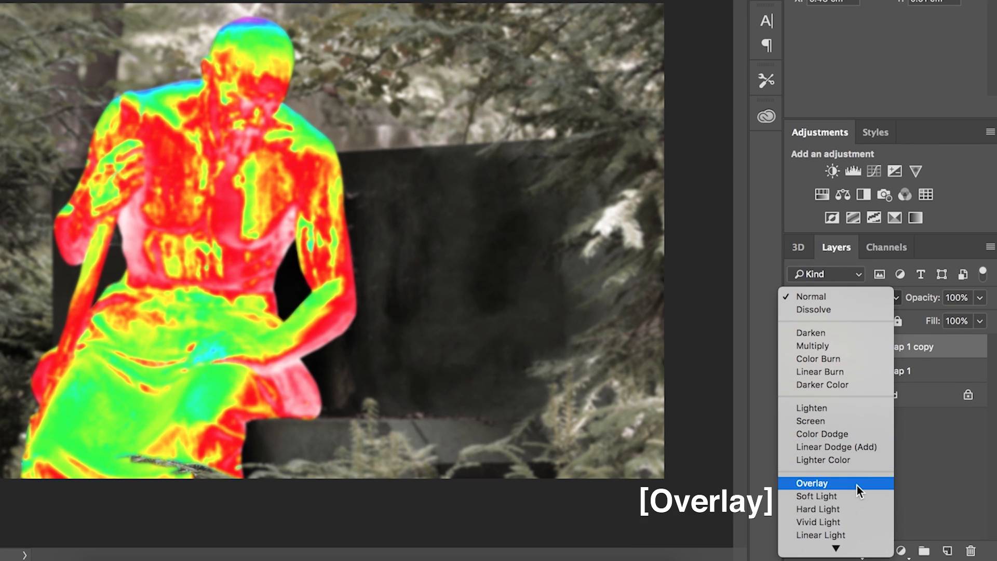
pyautogui.click(813, 482)
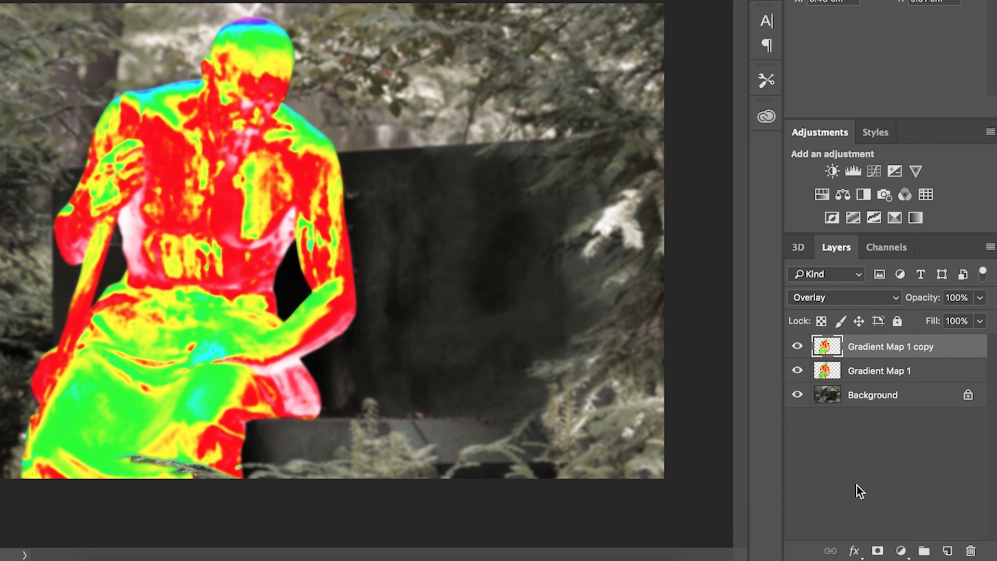
pyautogui.click(901, 550)
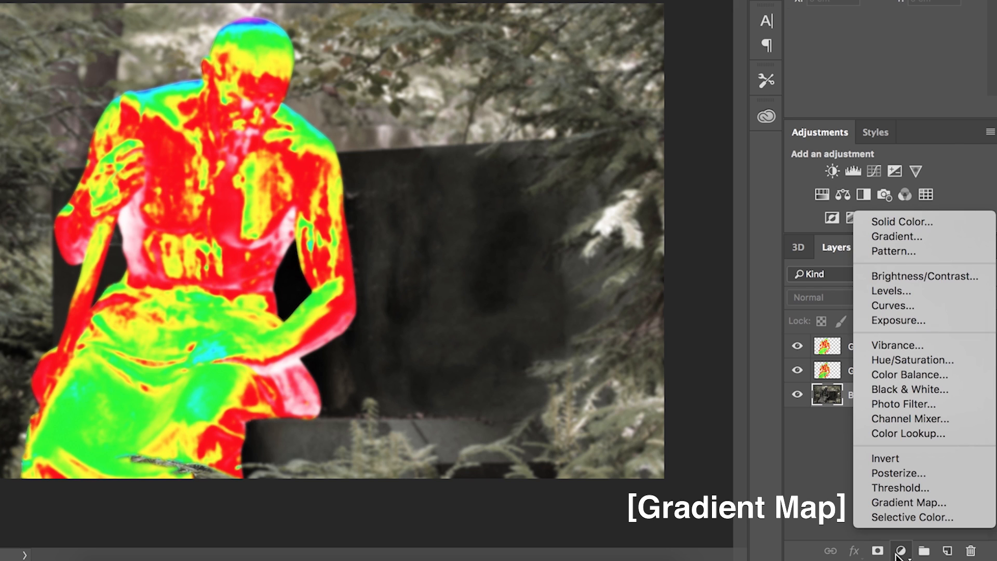
pyautogui.moveTo(909, 502)
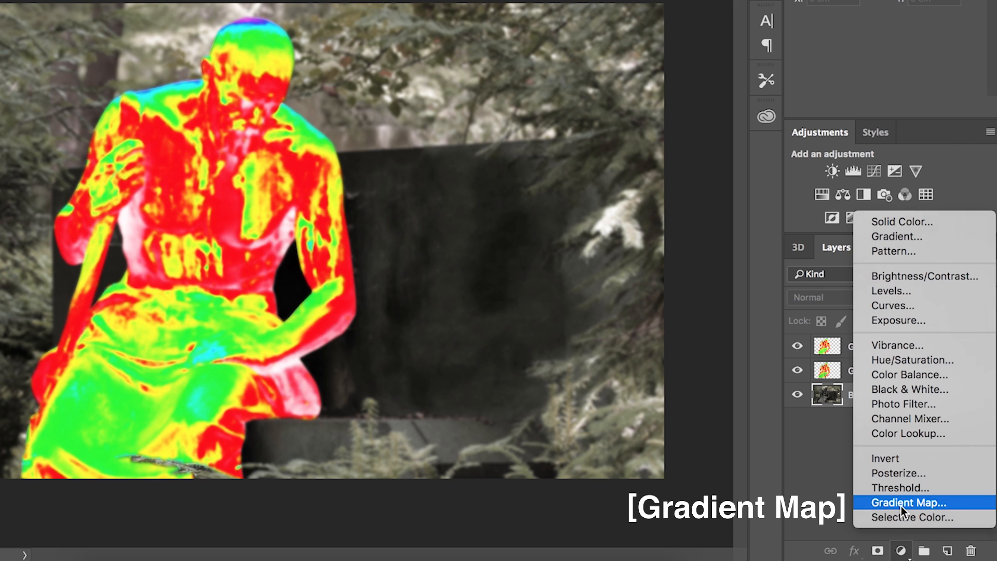
# Add a second Gradient Map adjustment layer and open its Gradient Editor.
pyautogui.click(908, 502)
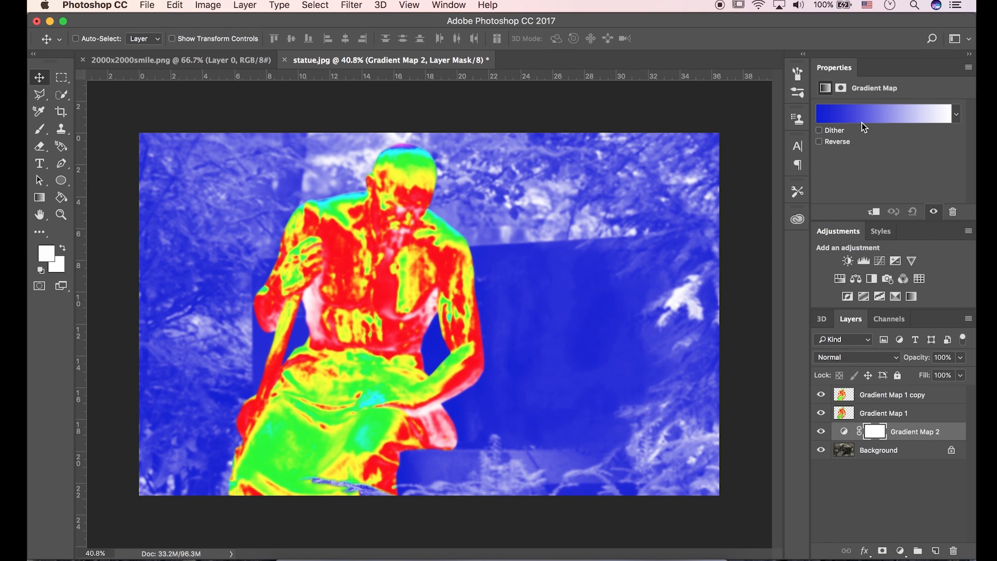
pyautogui.click(883, 114)
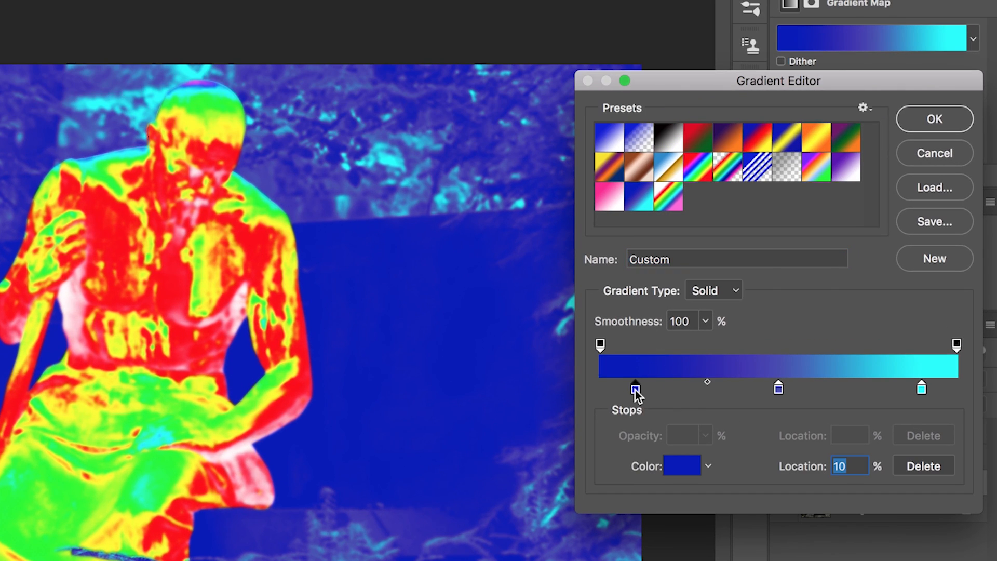
# Recolour the stops to 0308bb, 474ab3 and 00fffc, then accept the gradient.
pyautogui.click(681, 465)
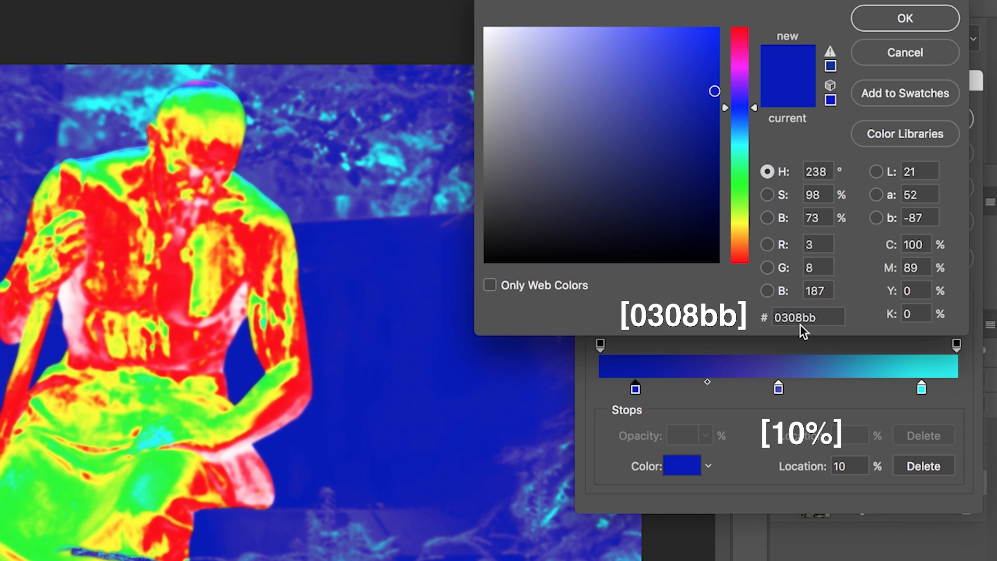
pyautogui.moveTo(845, 463)
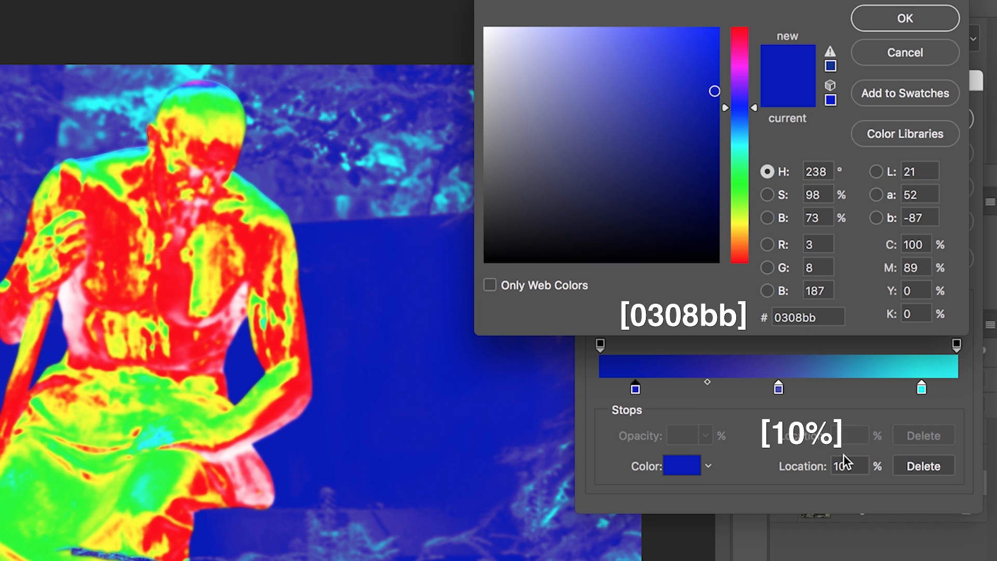
pyautogui.click(904, 18)
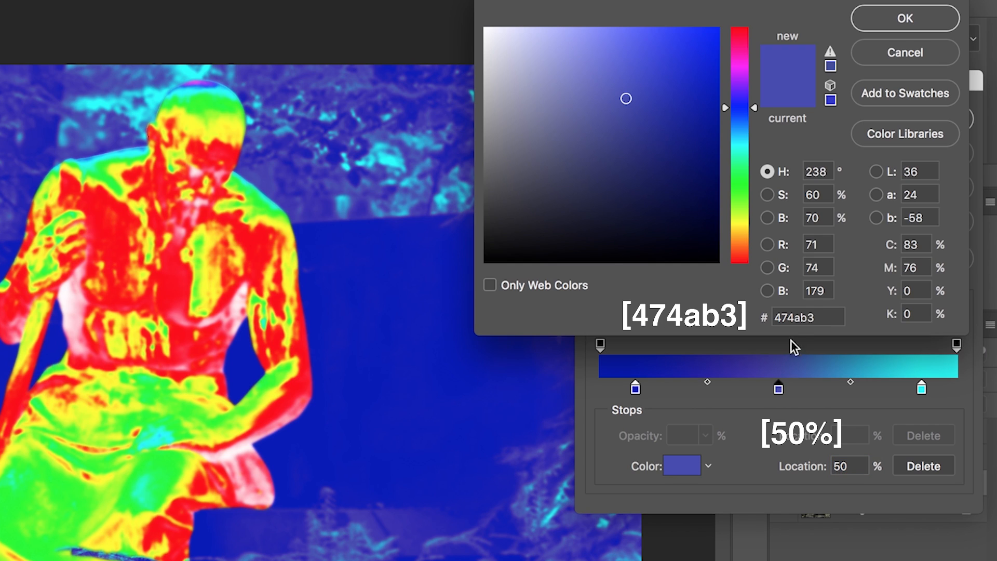
pyautogui.moveTo(798, 337)
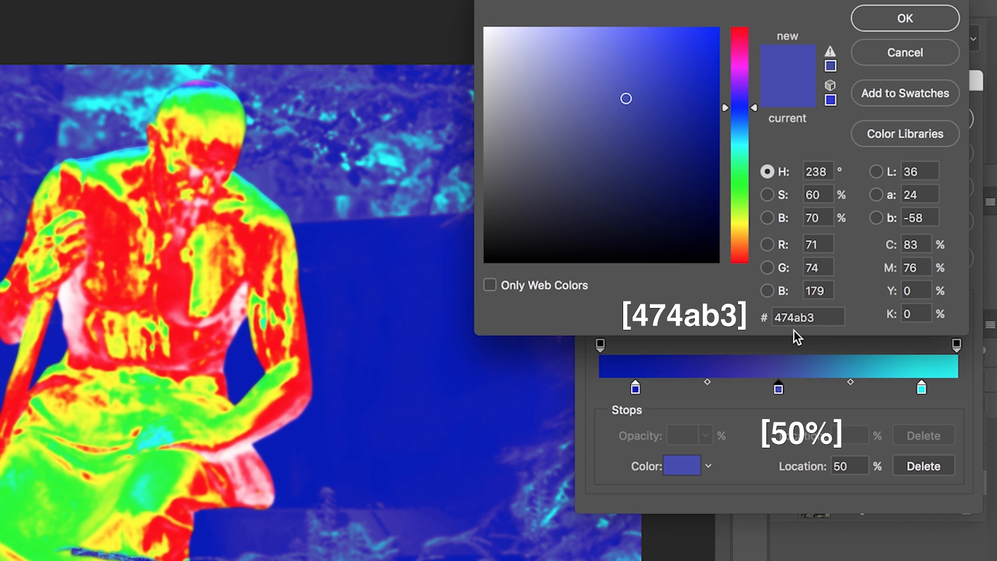
pyautogui.click(904, 17)
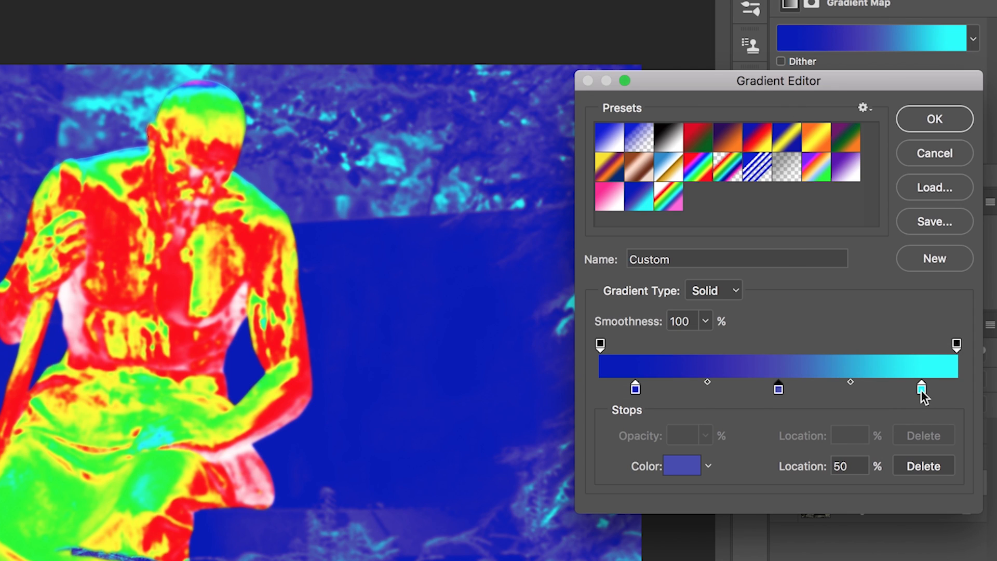
pyautogui.doubleClick(681, 465)
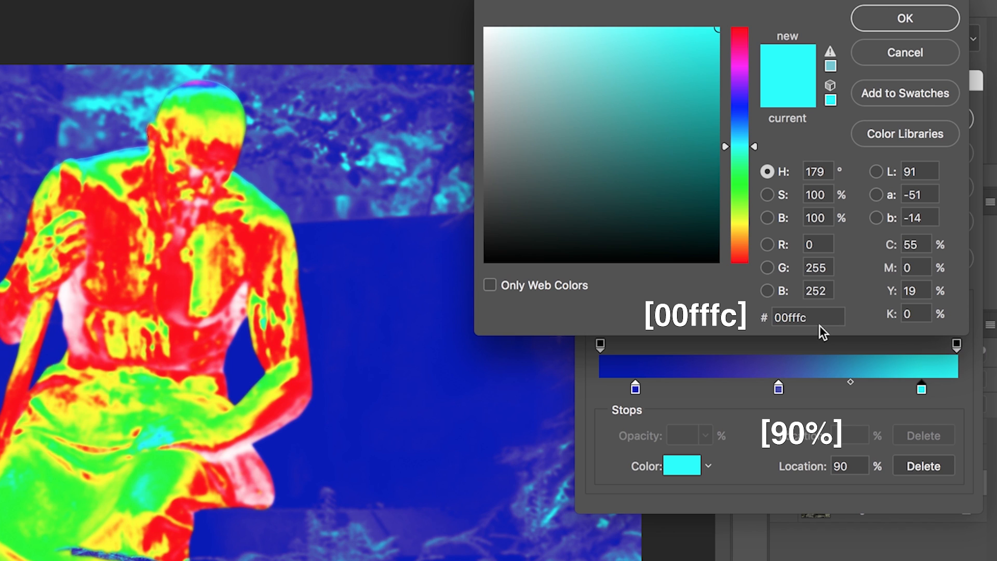
pyautogui.click(904, 17)
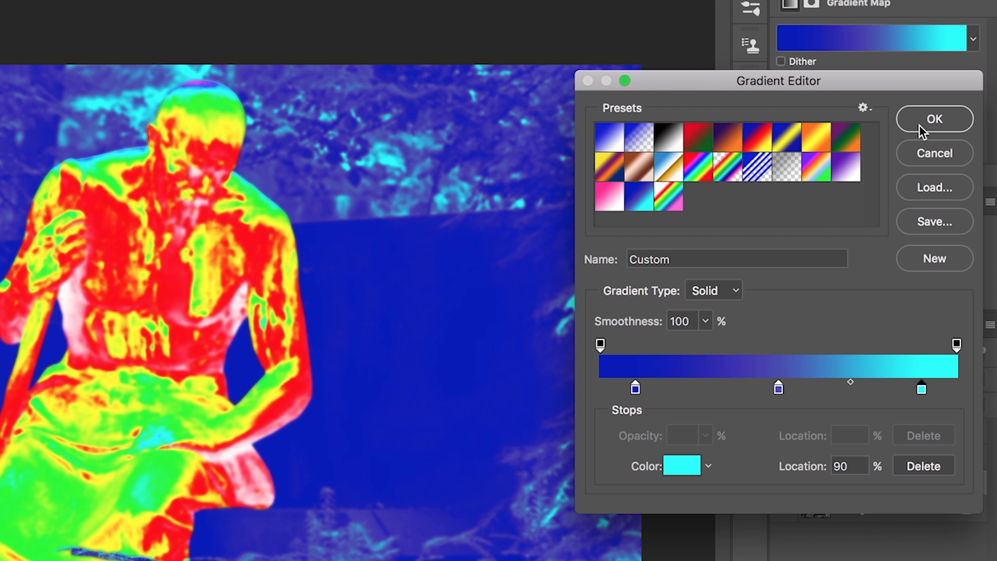
pyautogui.click(933, 118)
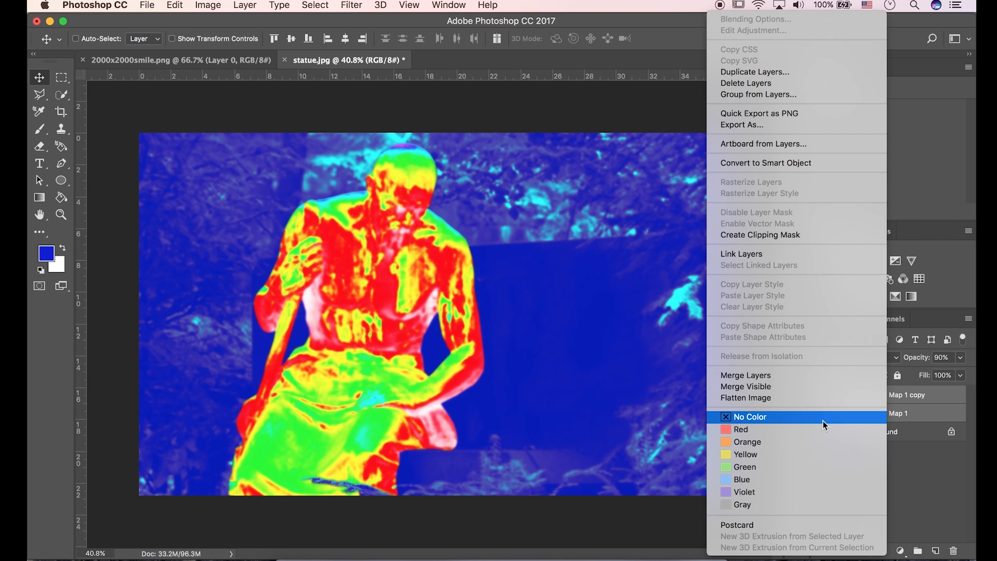
# Merge the lower blue-tinted layers into one Background layer and select it.
pyautogui.click(750, 416)
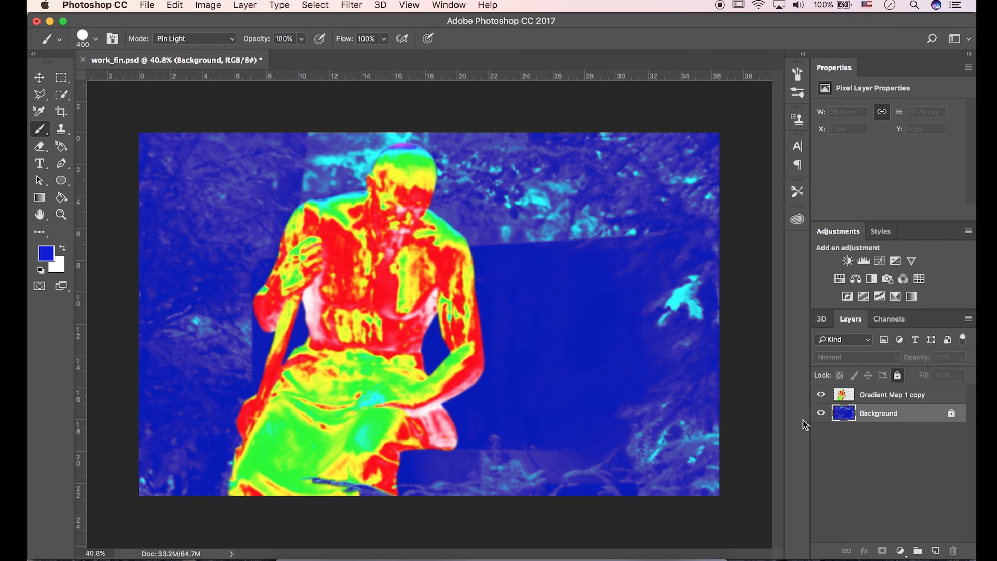
pyautogui.moveTo(955, 425)
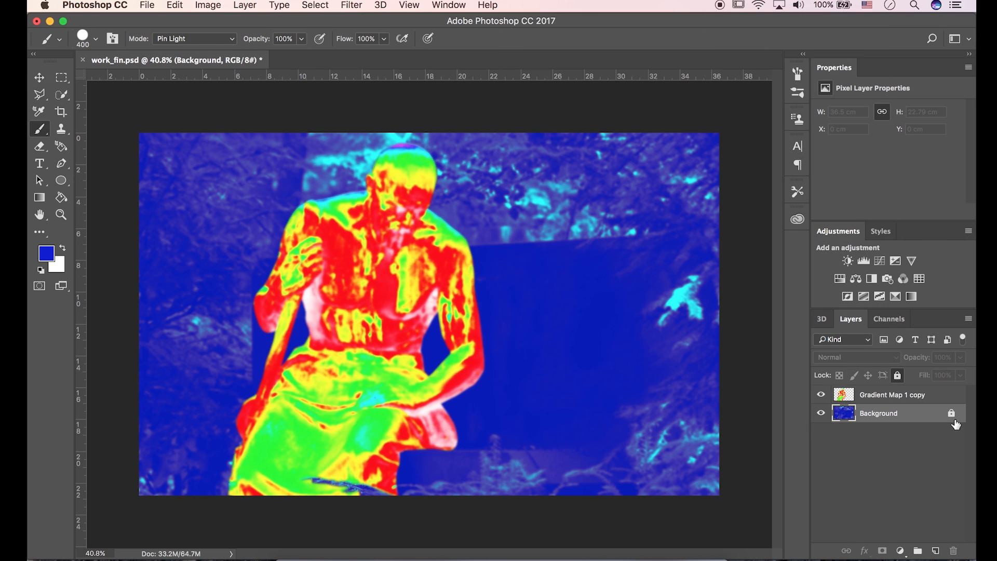
pyautogui.click(877, 413)
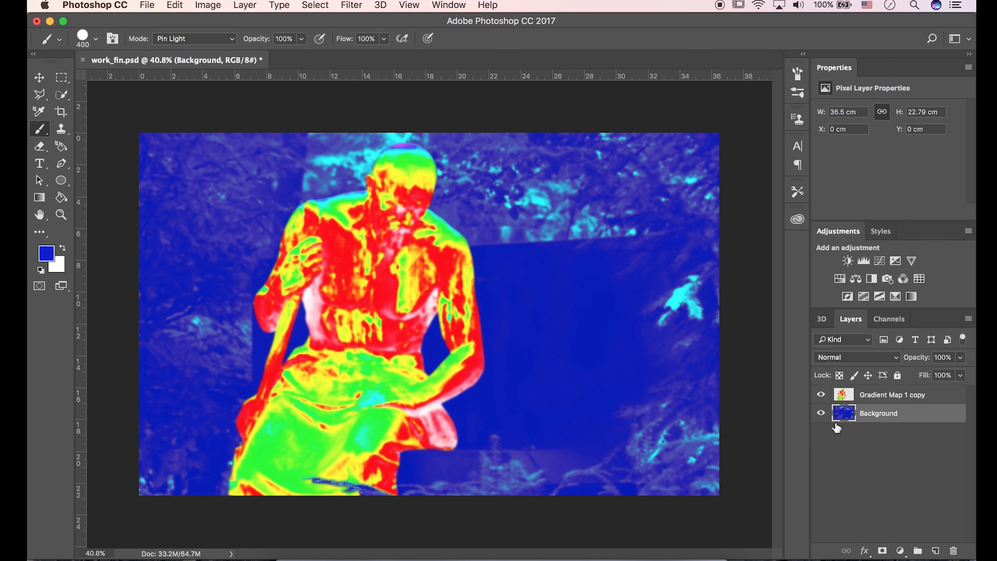
pyautogui.click(351, 5)
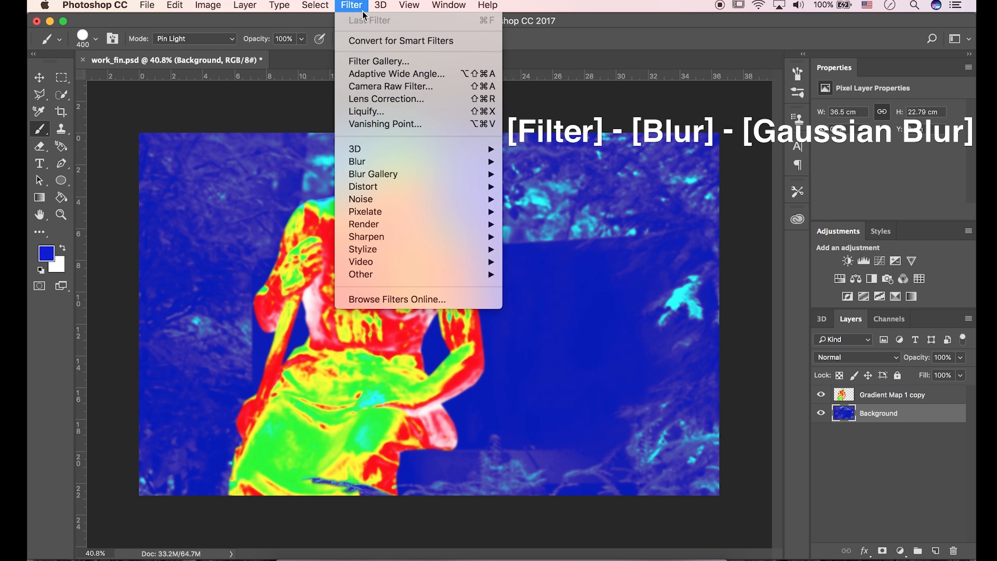
pyautogui.moveTo(358, 161)
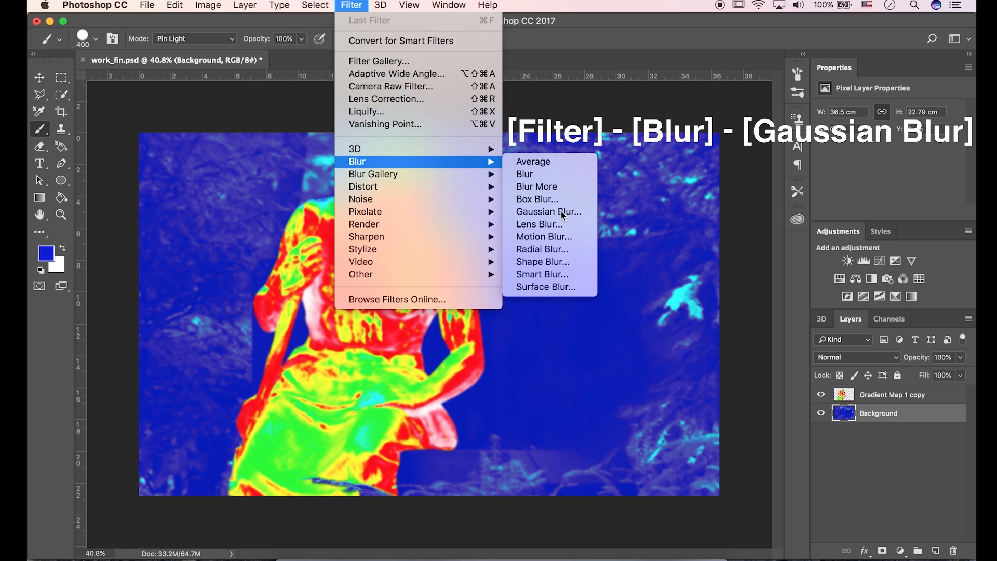
# Apply a 10-pixel Gaussian Blur to the merged blue forest Background.
pyautogui.click(548, 212)
pyautogui.write('10')
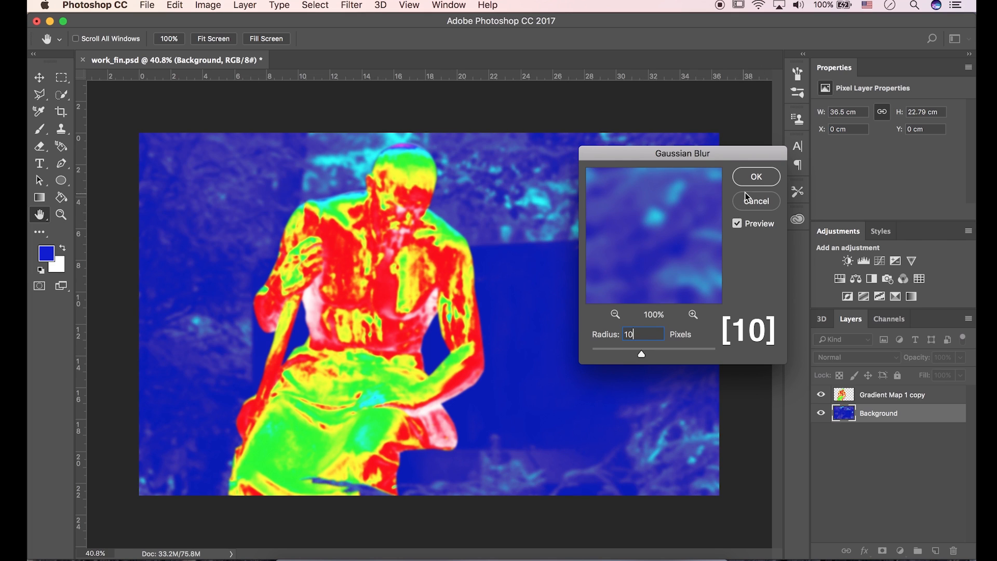
pyautogui.click(755, 176)
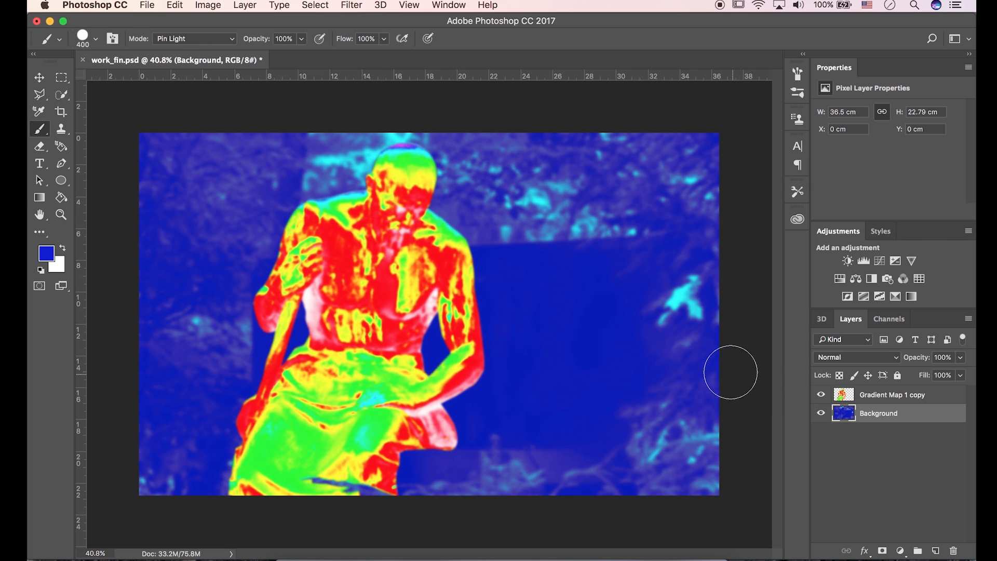
pyautogui.click(39, 77)
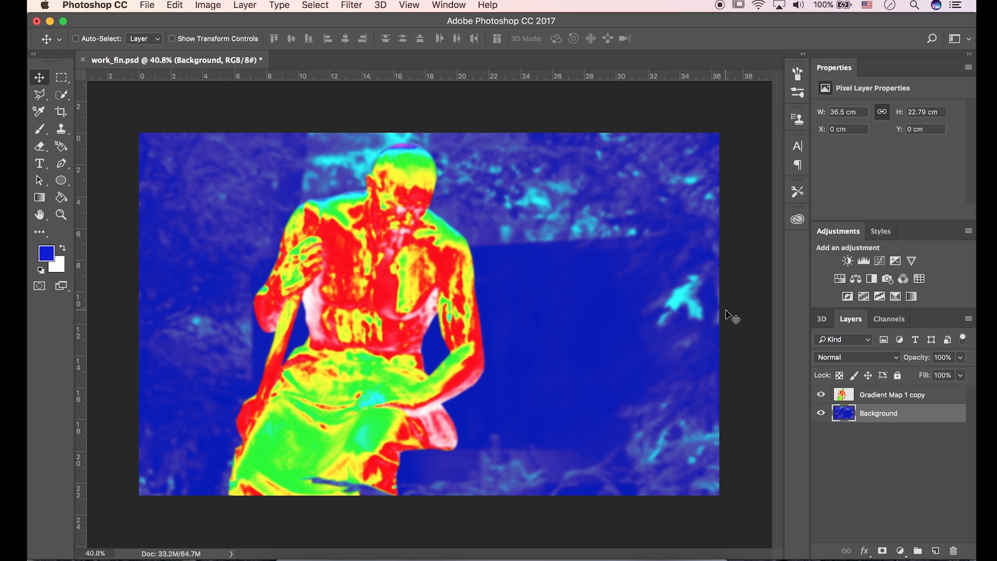
pyautogui.moveTo(729, 315)
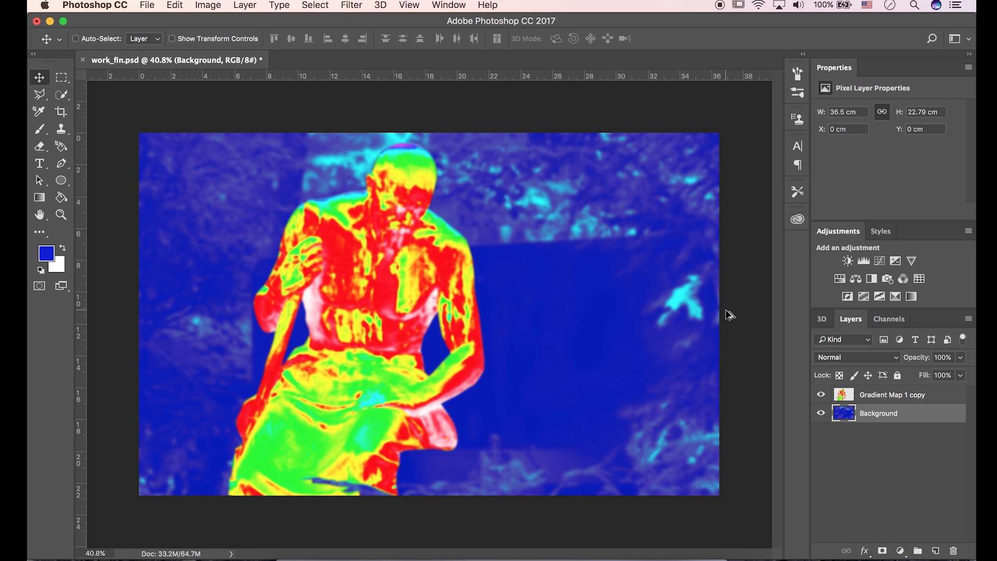